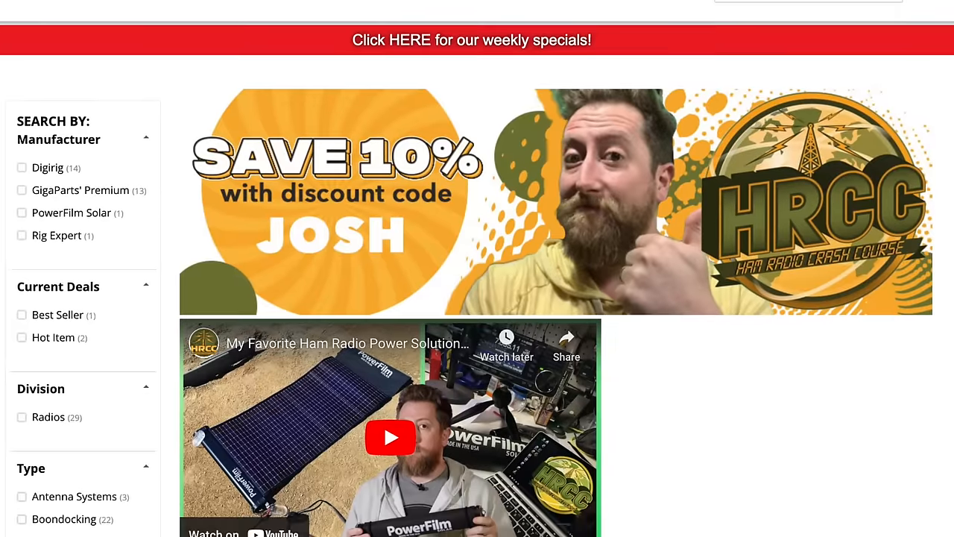
Step: Follow the 'CHIRP: Home' danplanet.com result from the Google search listing
scroll(down, 3)
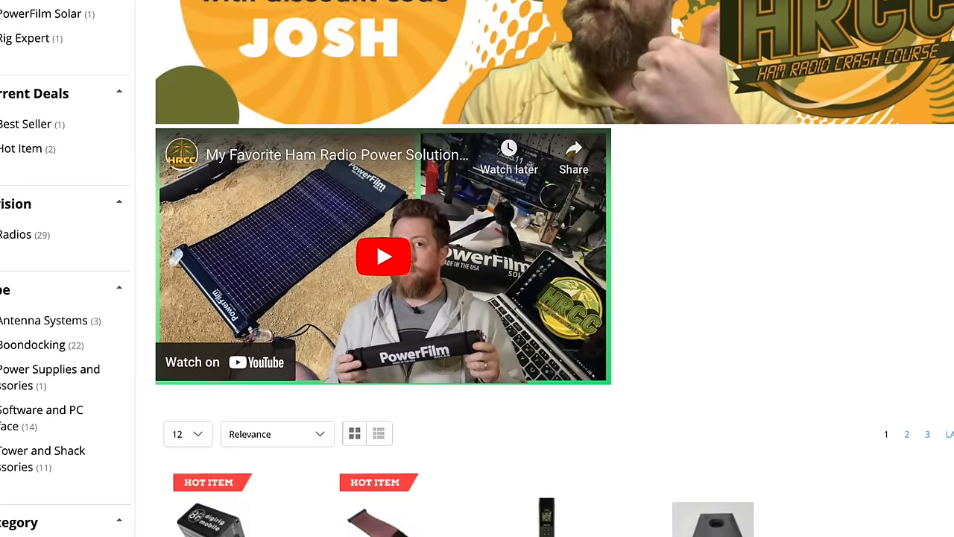
scroll(down, 3)
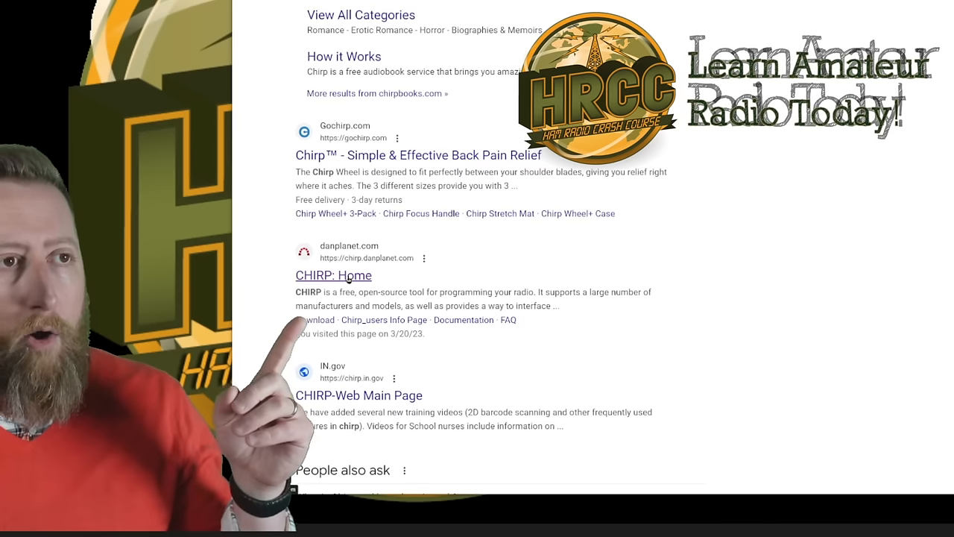
click(334, 274)
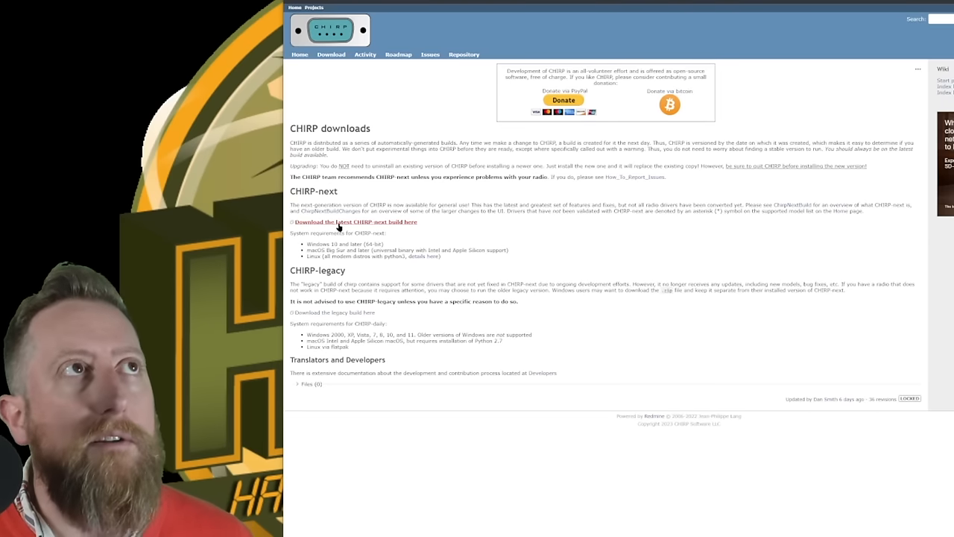
Step: Get the latest CHIRP-next build's recommended Windows installer .exe from danplanet
click(355, 221)
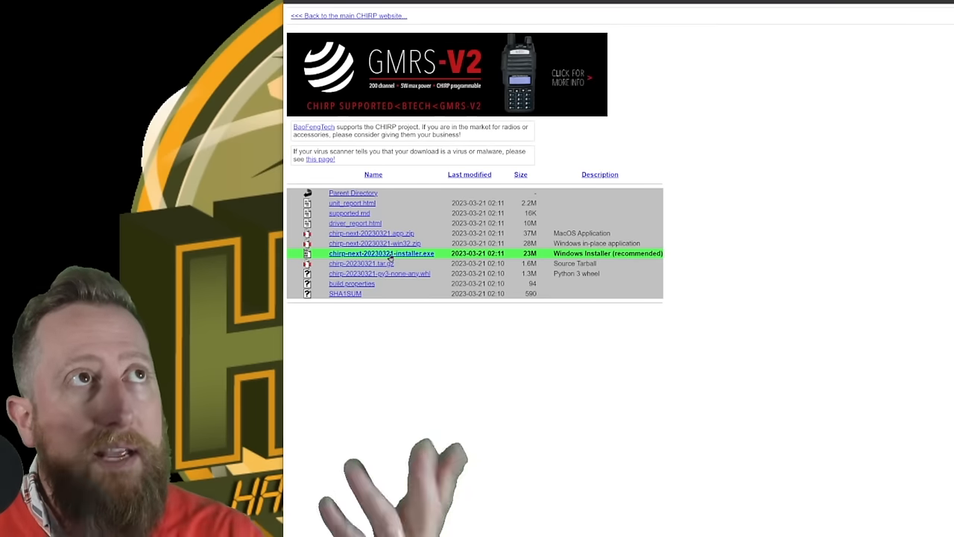
click(382, 254)
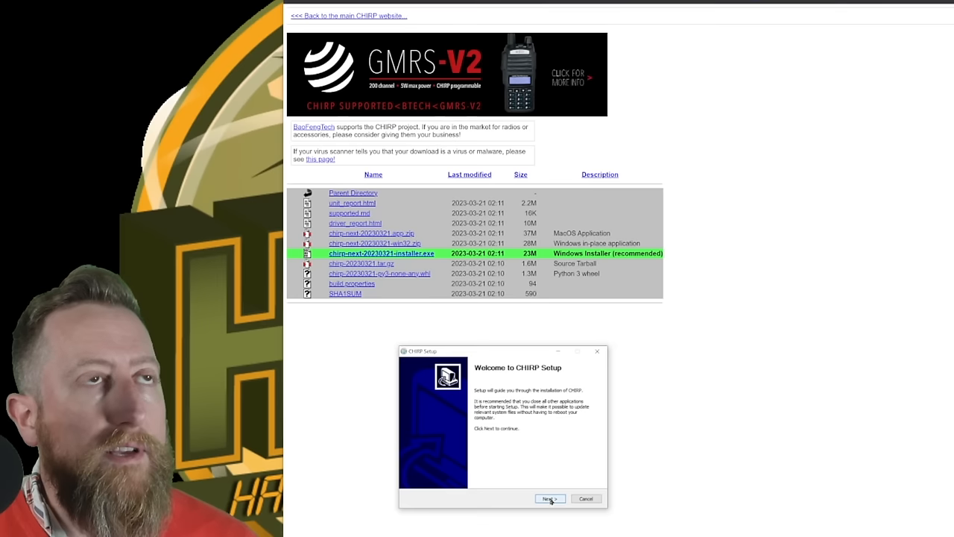
Step: Run the CHIRP setup wizard through license, default folder install, and finish
click(549, 498)
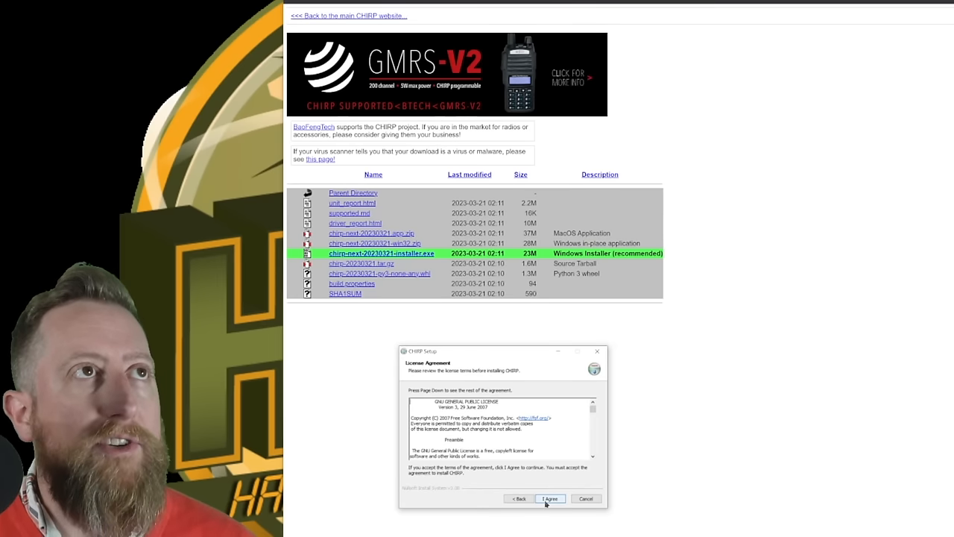
click(550, 498)
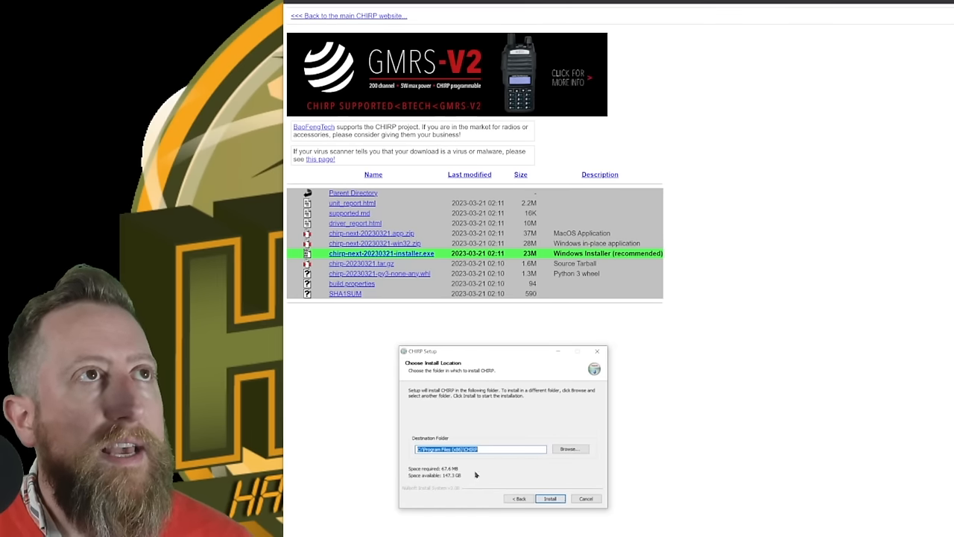
click(550, 498)
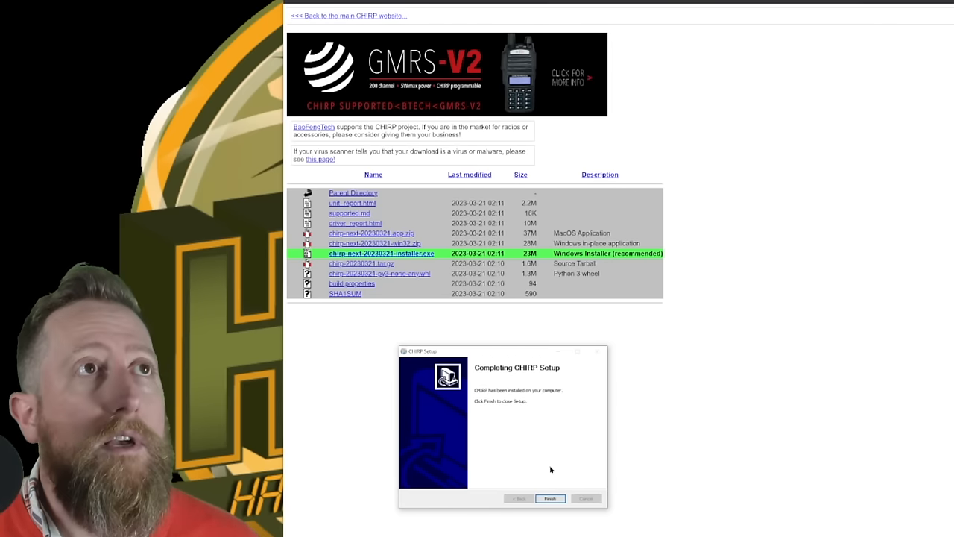
click(550, 498)
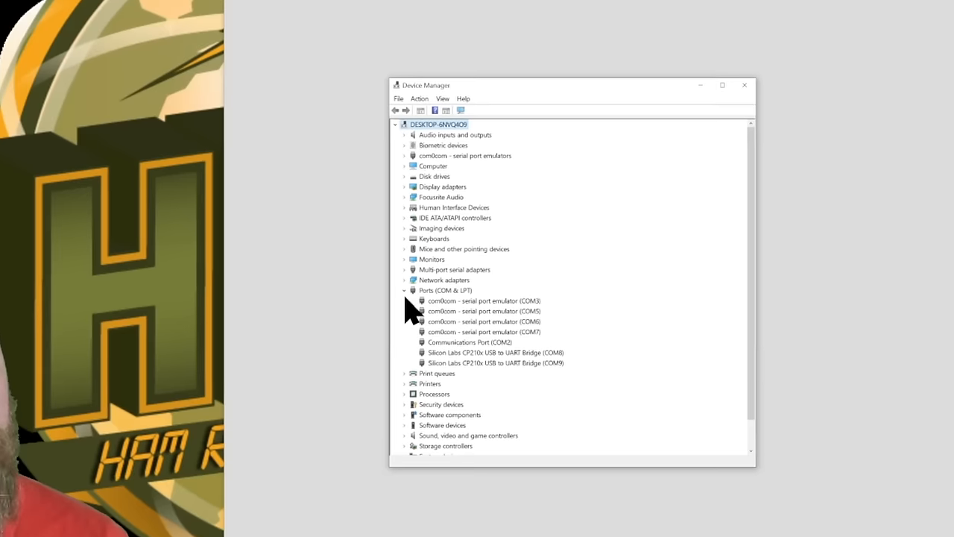
Step: Re-expand Ports (COM & LPT) to read the Silicon Labs CP210x COM number
click(404, 289)
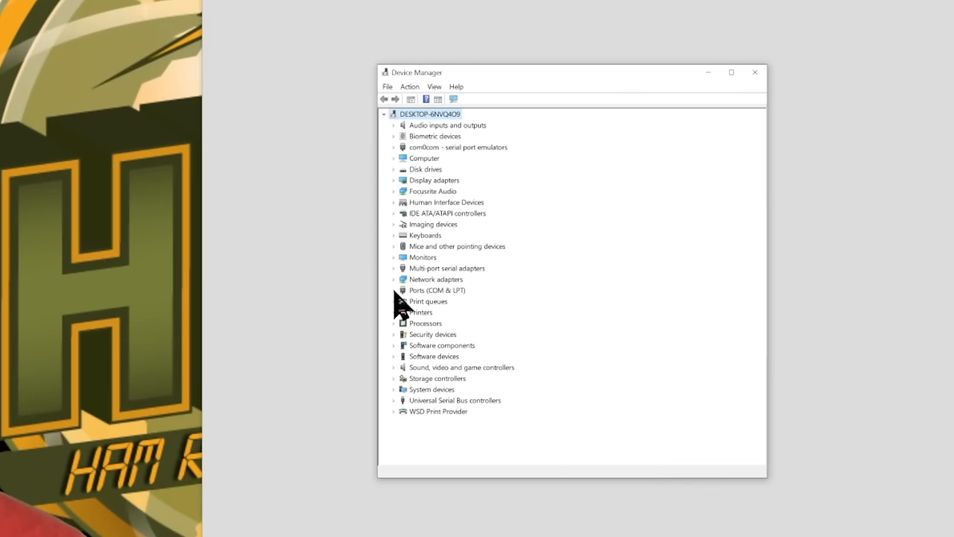
click(394, 289)
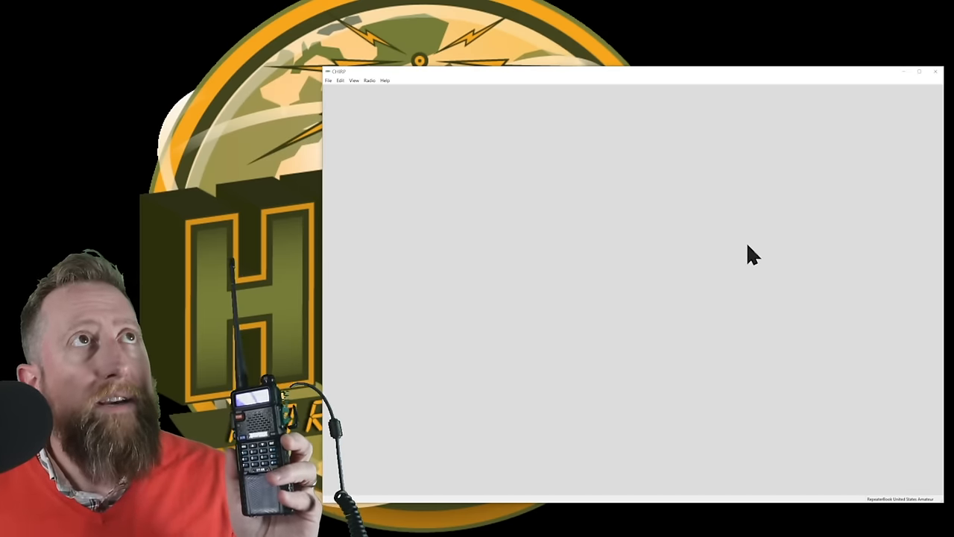
Step: Start Radio > Download from radio and choose the Silicon Labs USB COM port
click(369, 80)
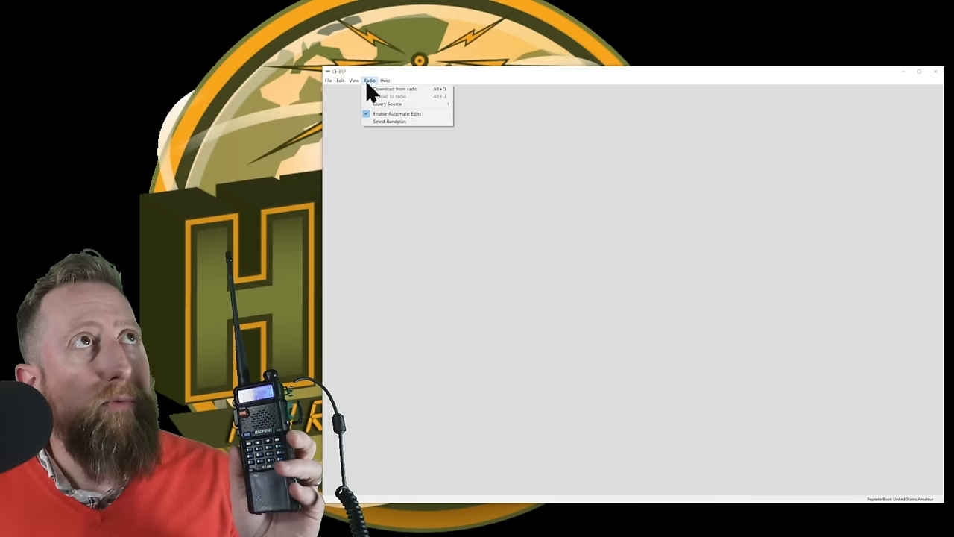
click(395, 89)
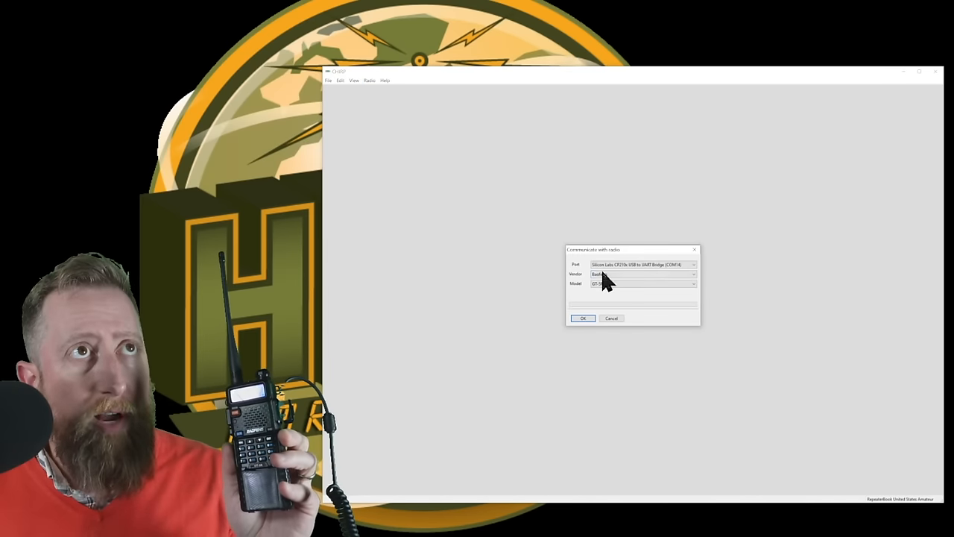
click(692, 266)
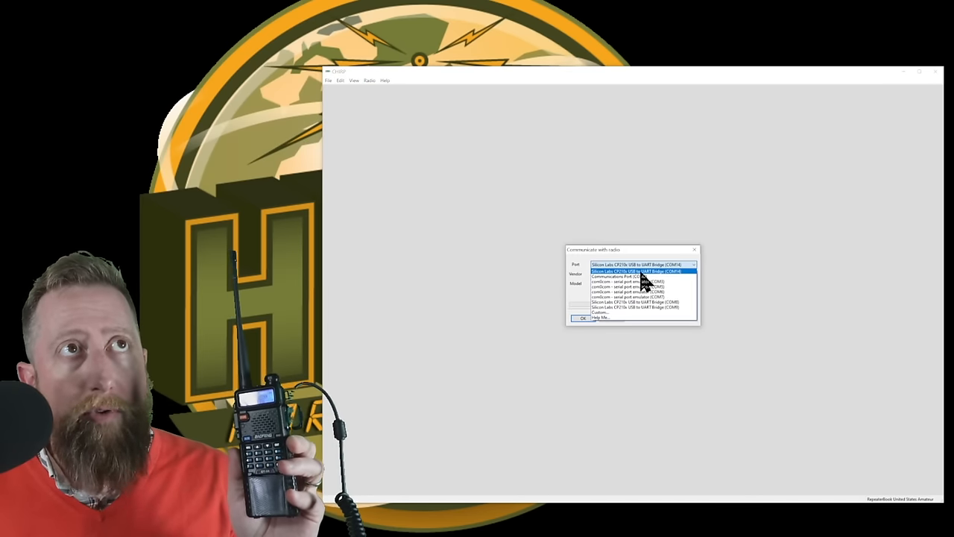
click(638, 272)
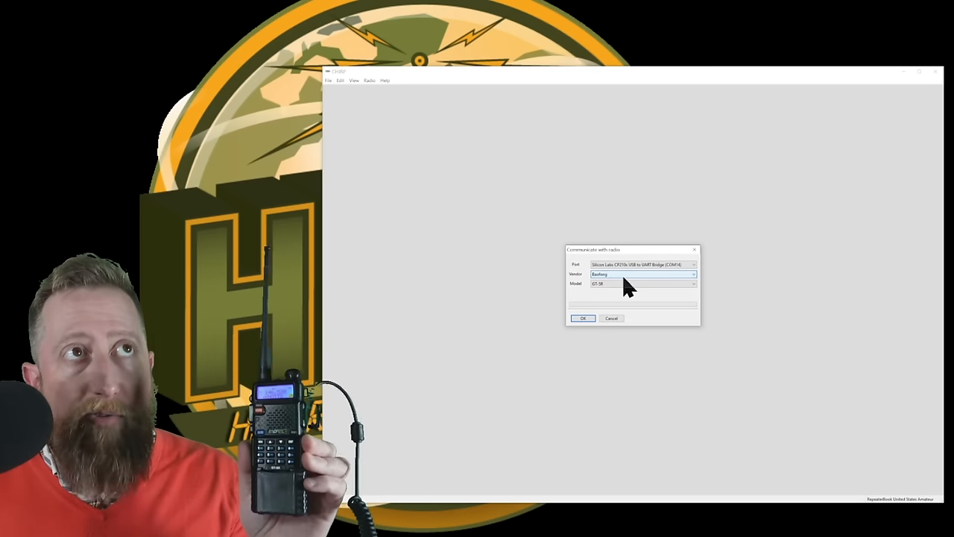
mouse_move(623, 292)
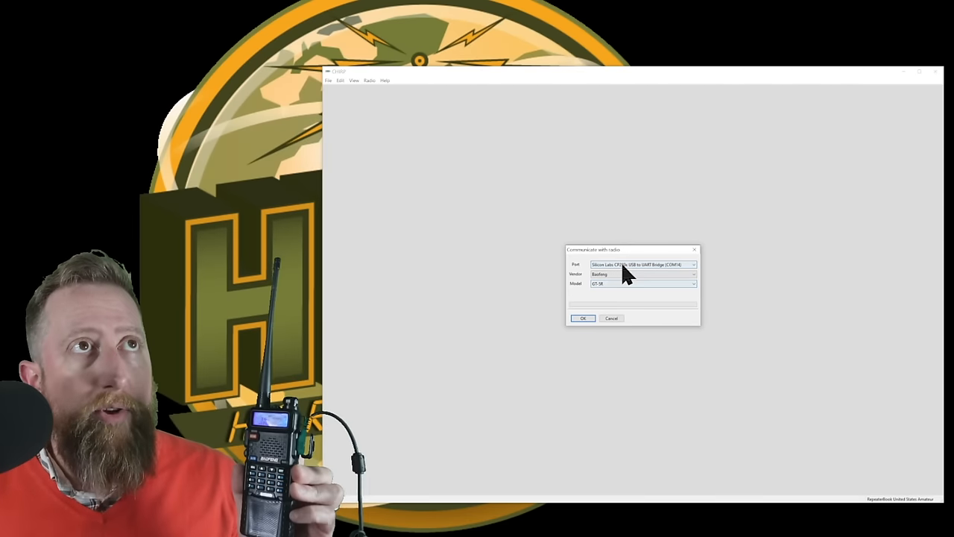
Step: Set the vendor to Baofeng and the model to UV-5R
click(692, 274)
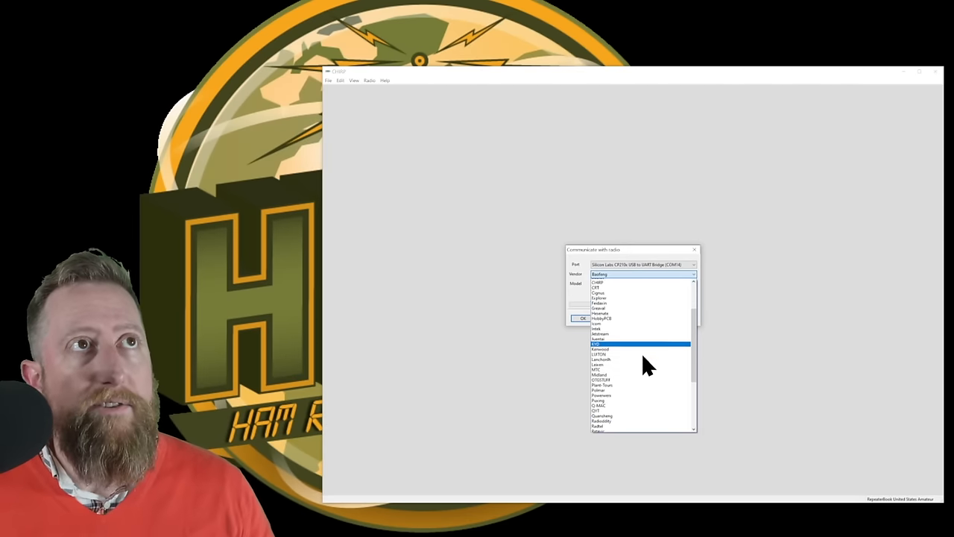
click(598, 343)
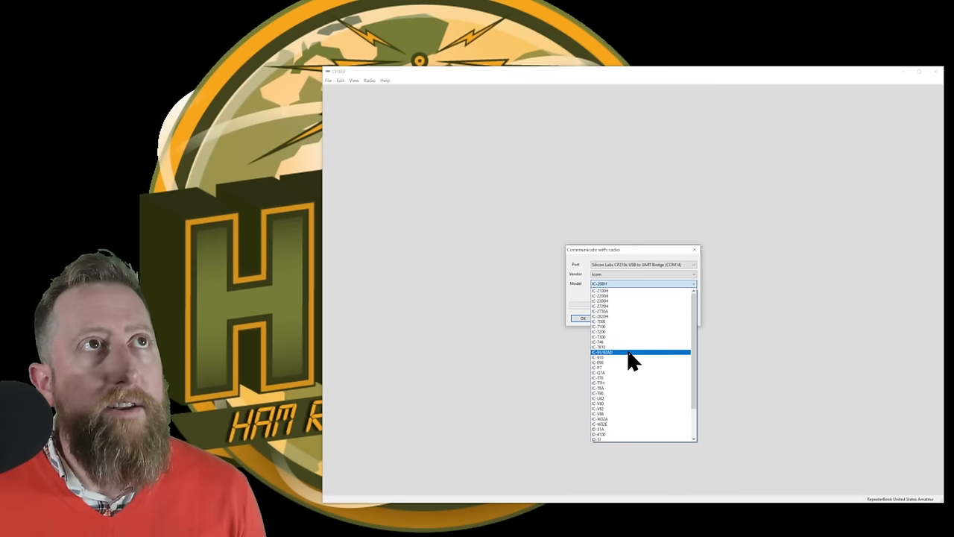
click(693, 274)
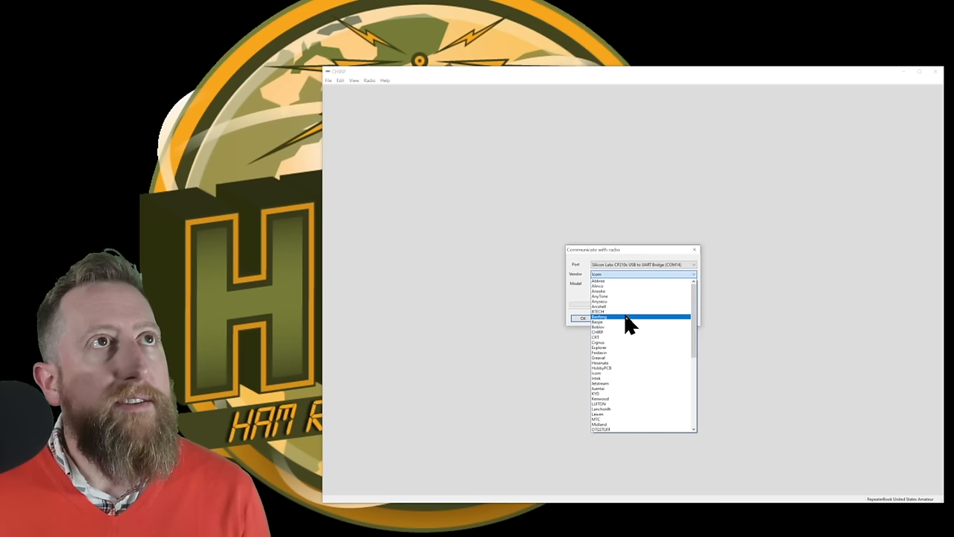
click(600, 316)
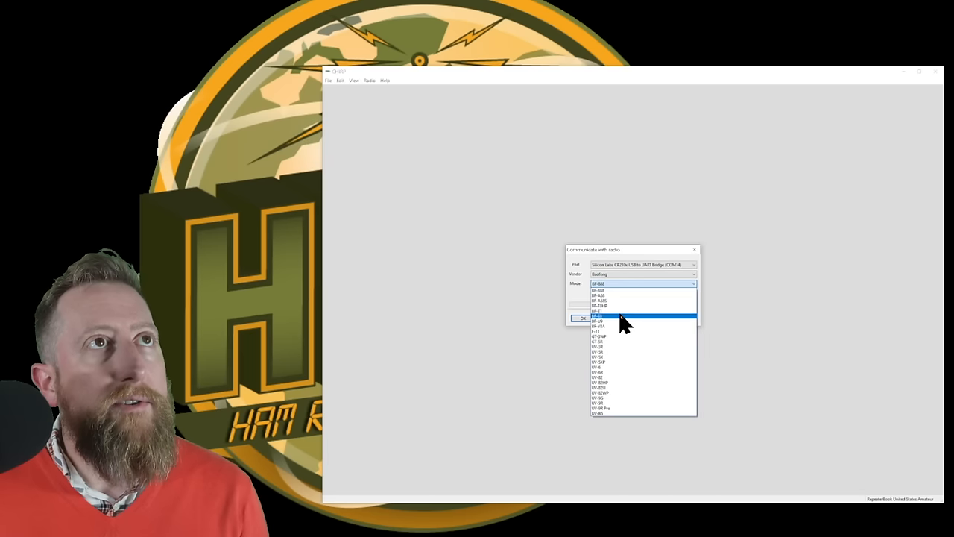
click(597, 331)
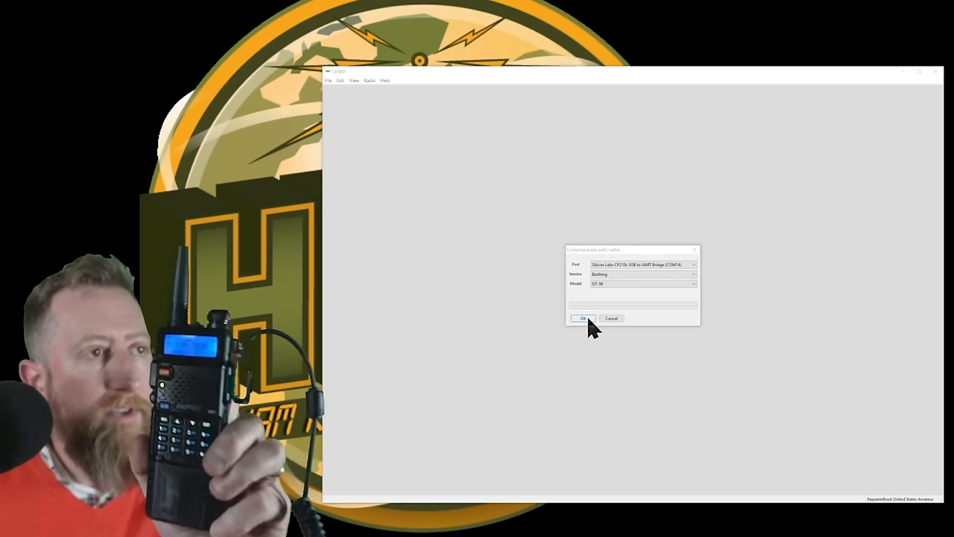
Step: Confirm the Communicate with radio dialog and let the UV-5R memories clone in
click(583, 319)
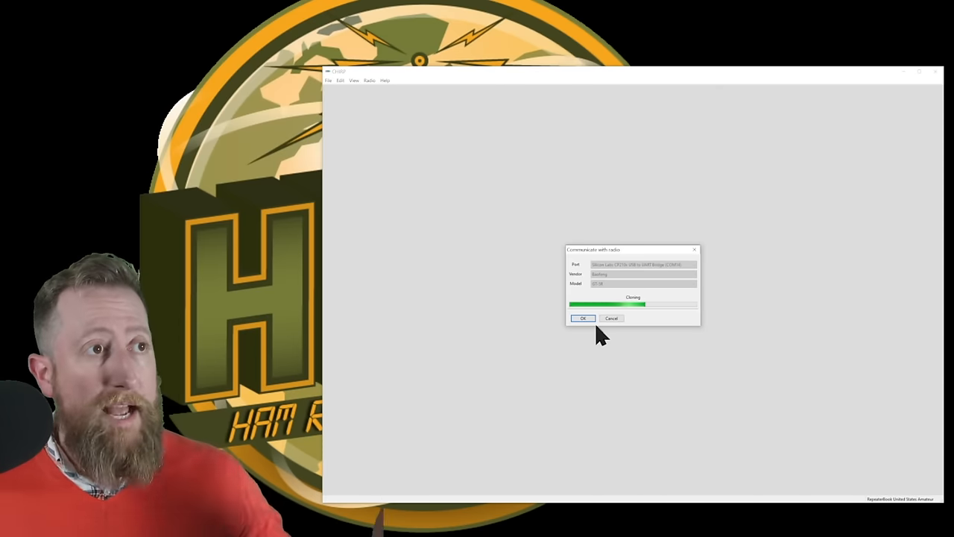
click(583, 319)
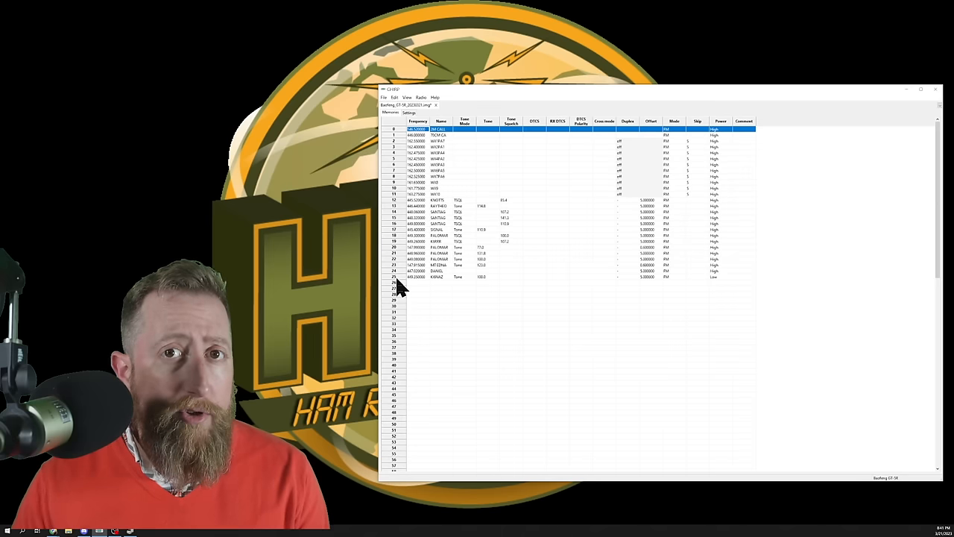
Step: Select every downloaded memory and delete them all, shifting rows up
key(ctrl+a)
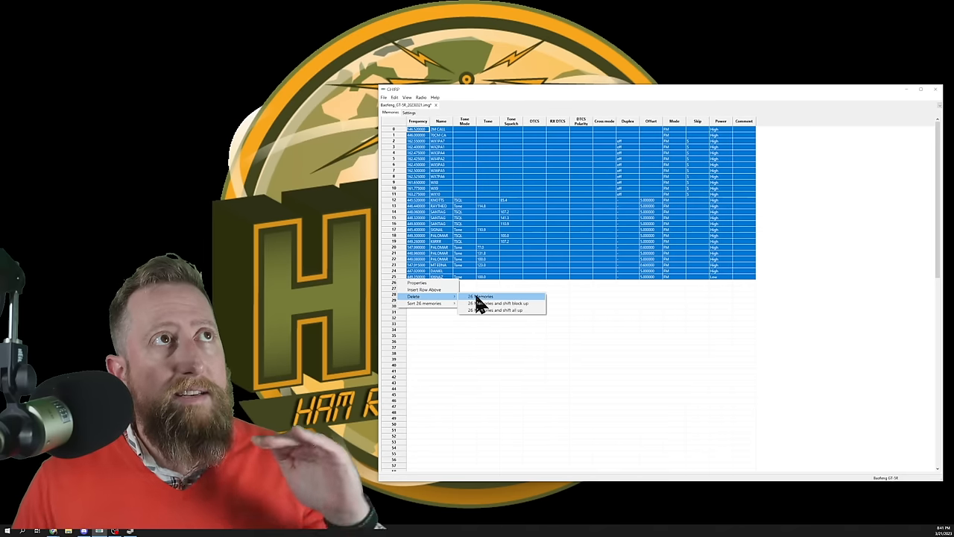
mouse_move(489, 310)
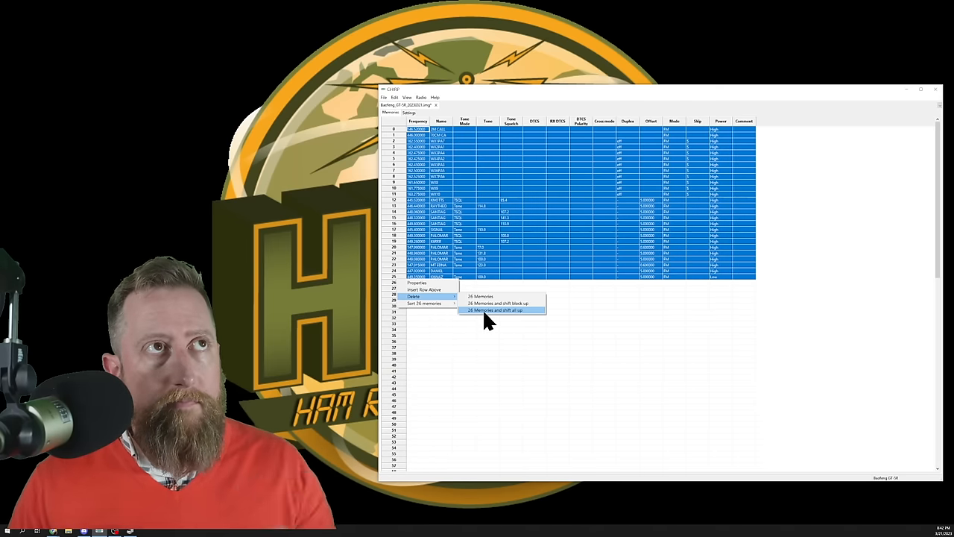
click(495, 310)
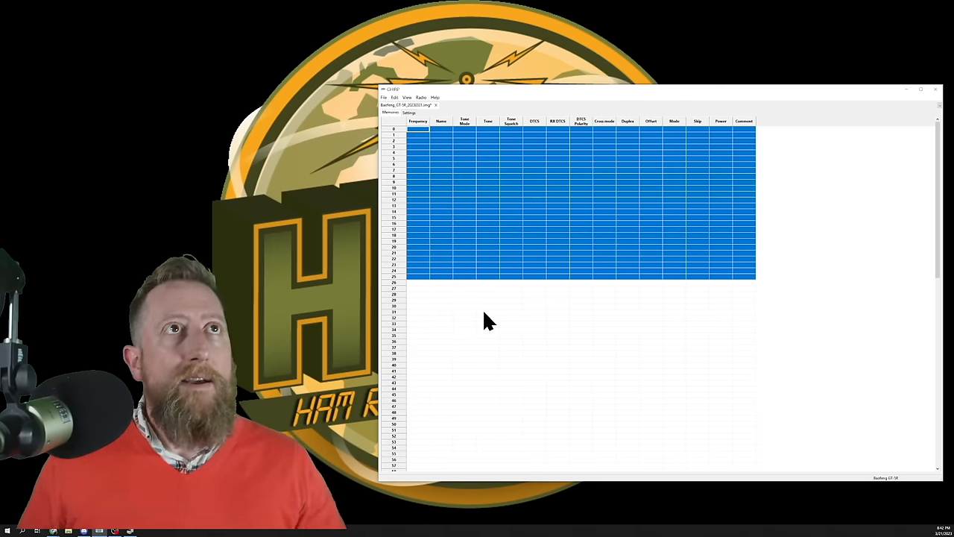
click(485, 312)
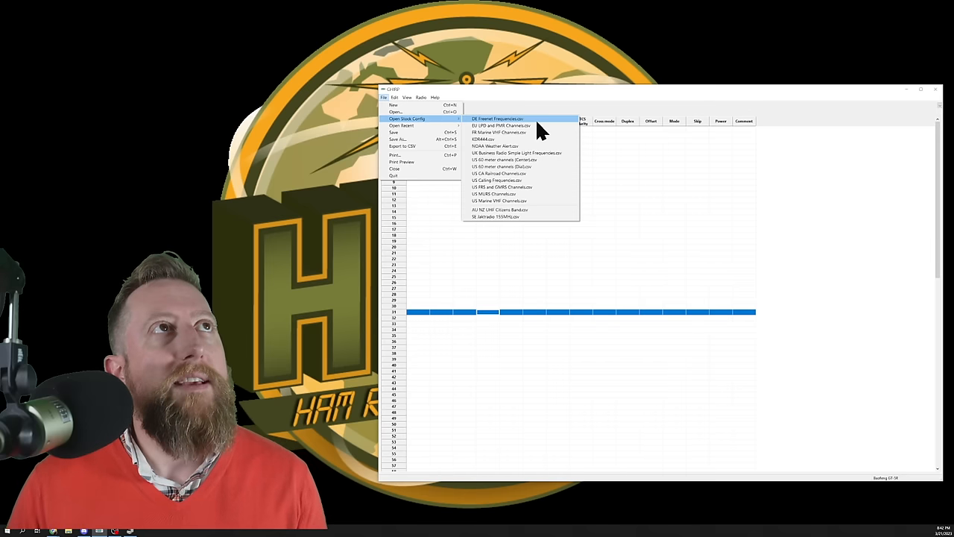
mouse_move(524, 182)
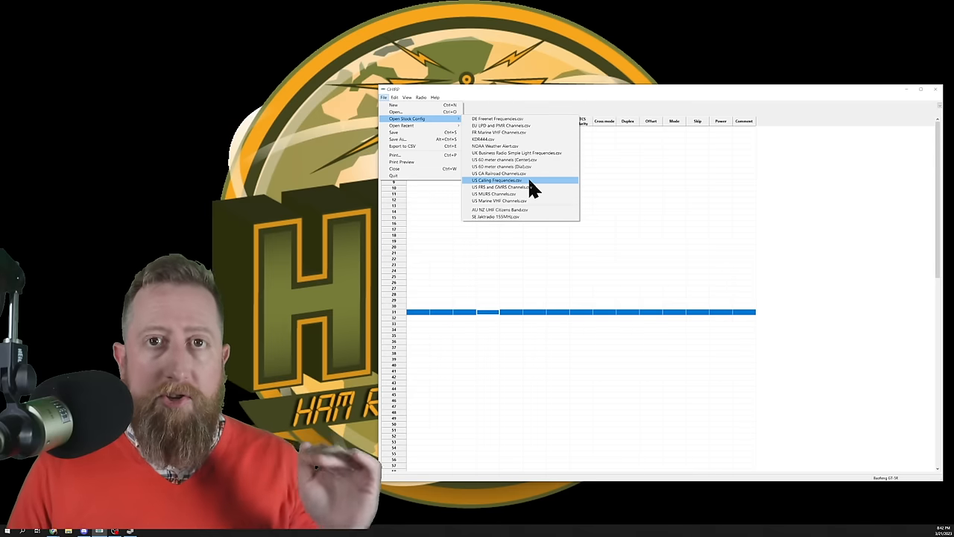
Step: Paste the copied US calling frequency rows into the Baofeng image starting at memory 0
click(498, 181)
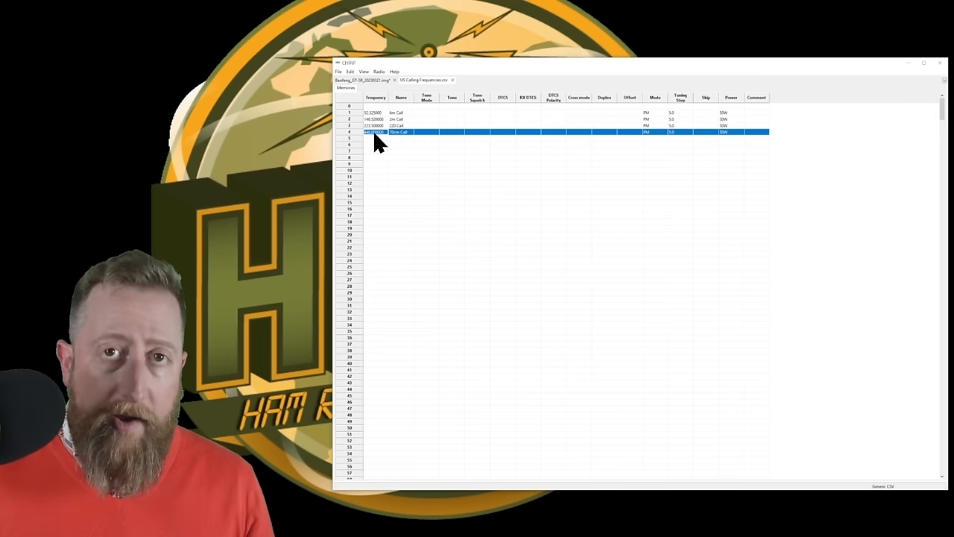
mouse_move(402, 143)
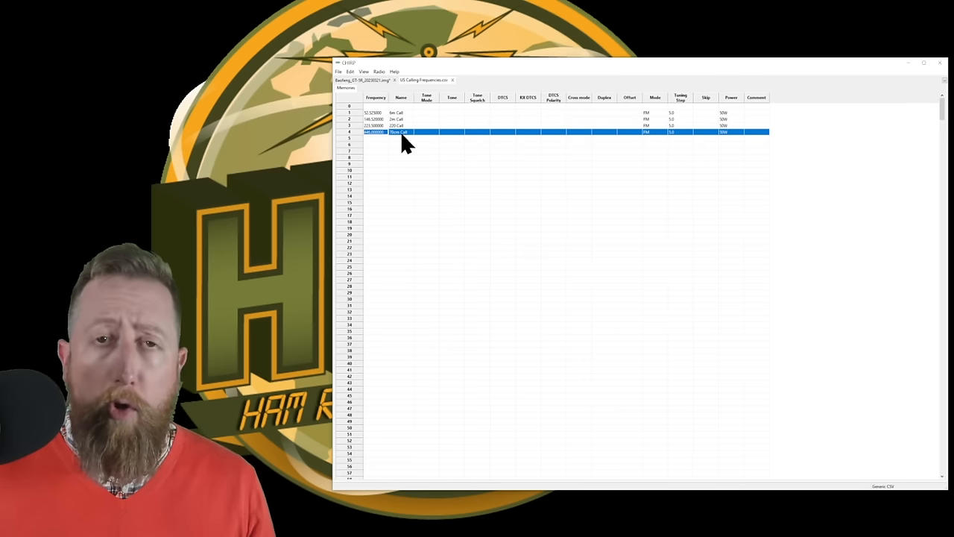
mouse_move(380, 122)
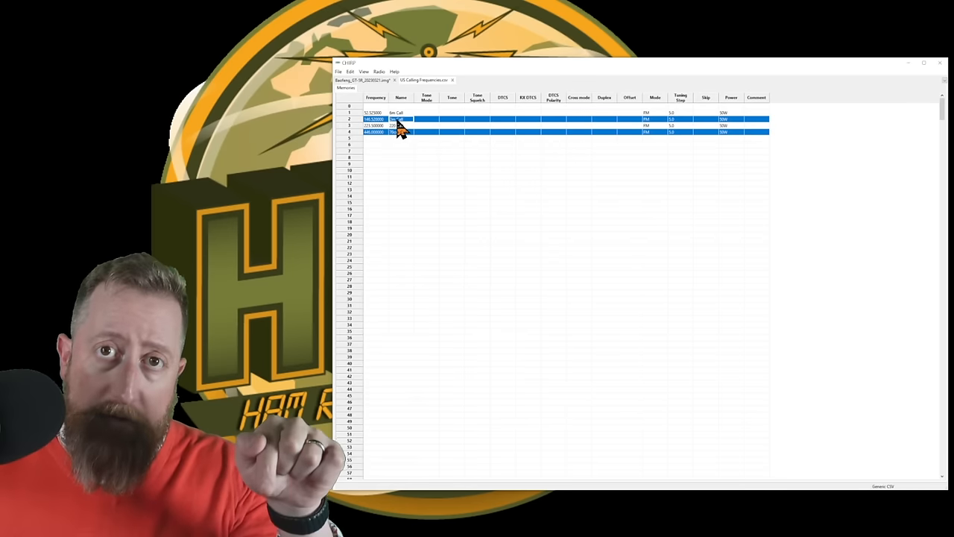
key(ctrl+c)
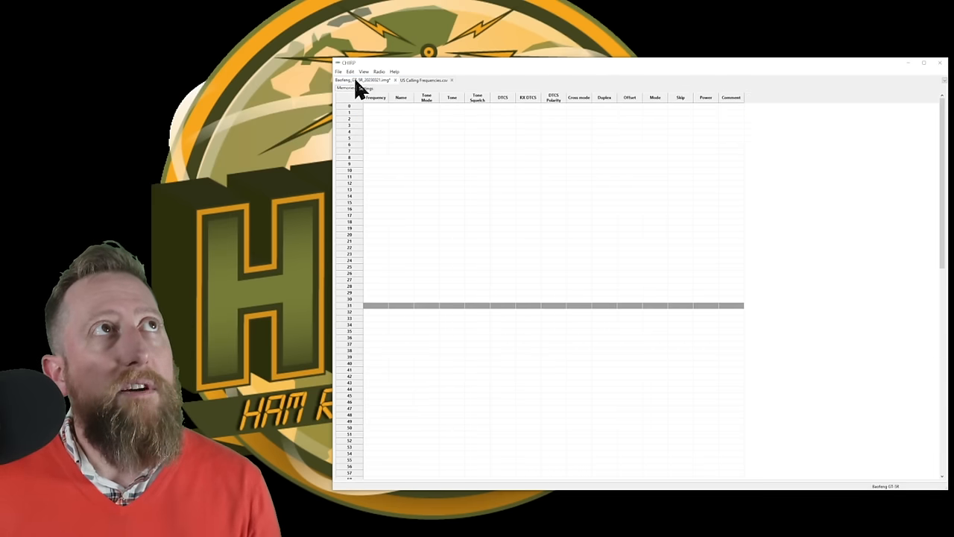
click(376, 105)
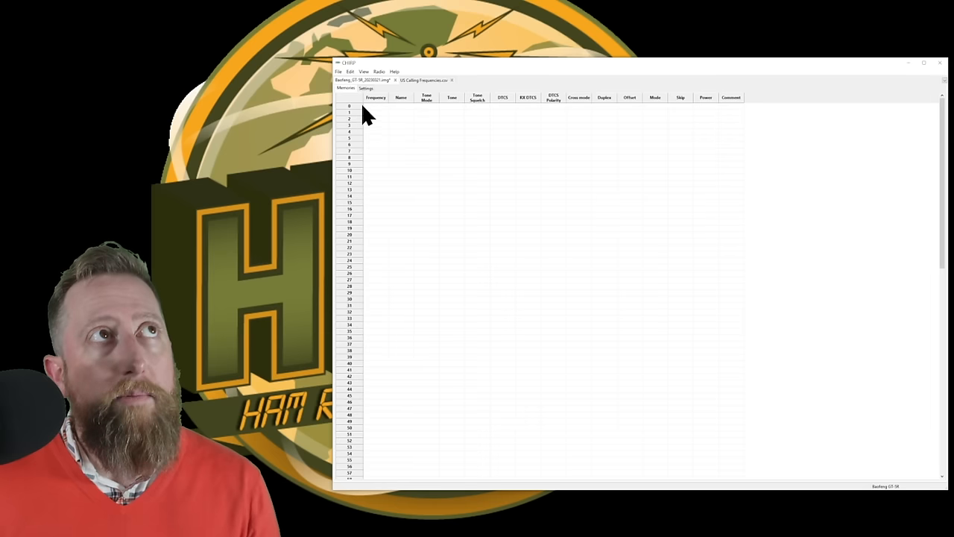
click(376, 105)
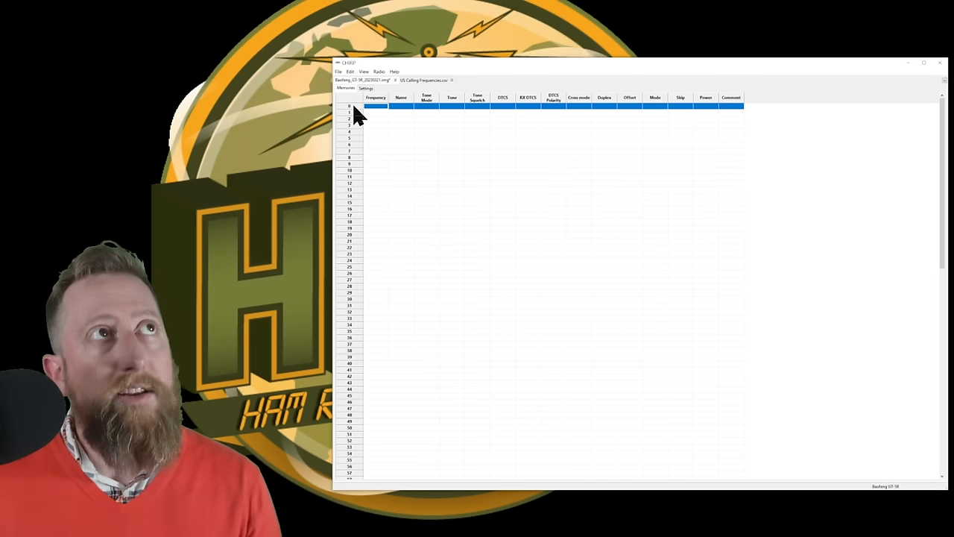
key(ctrl+v)
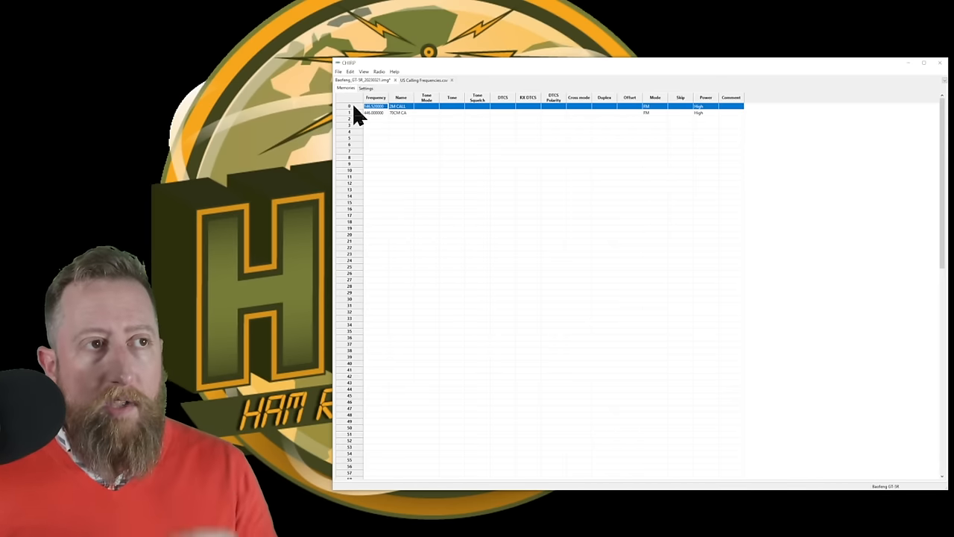
Step: Load the stock NOAA Weather Alert config and select its channels from first to last row
click(338, 71)
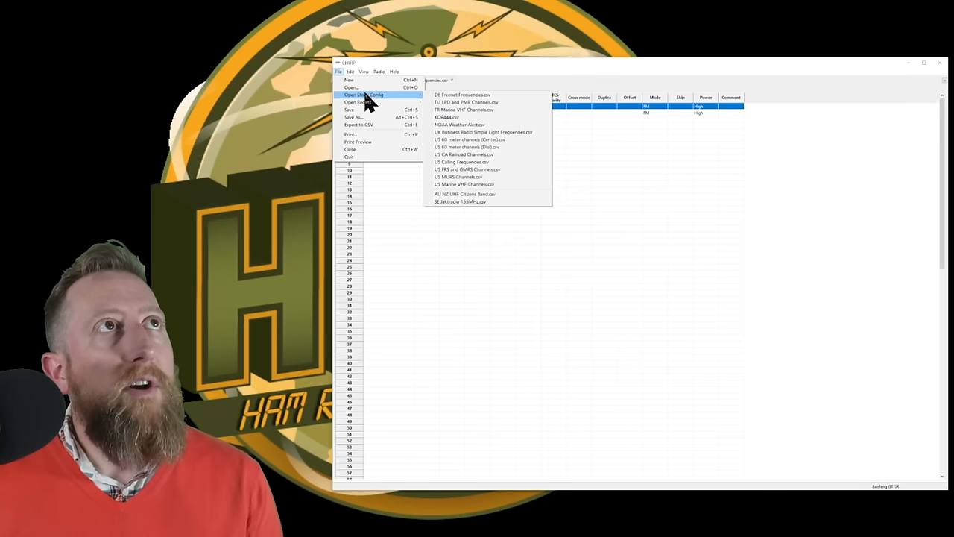
mouse_move(469, 125)
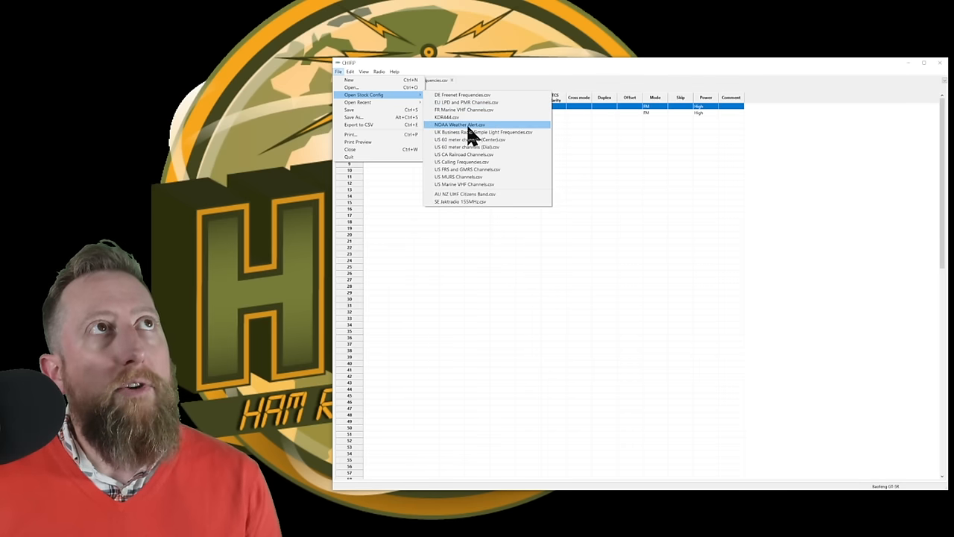
click(462, 161)
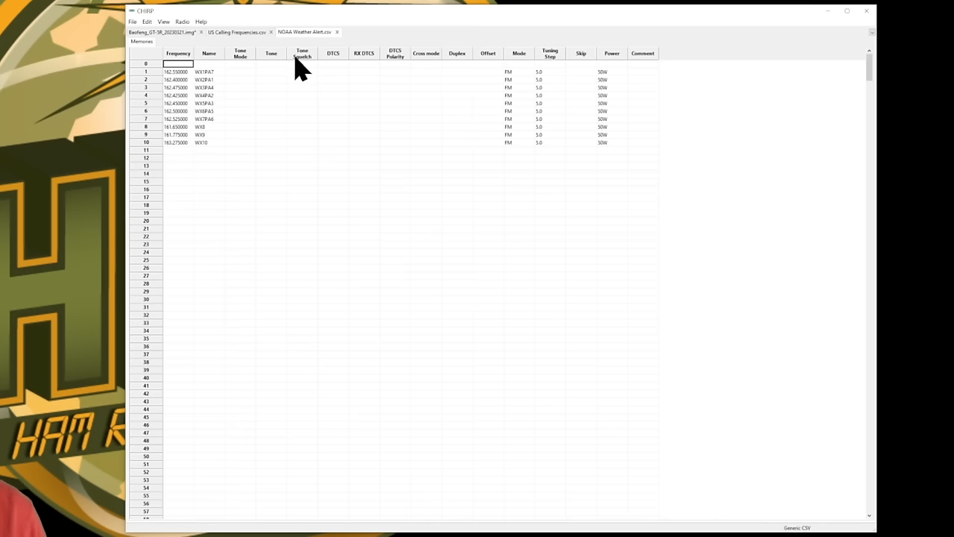
click(146, 72)
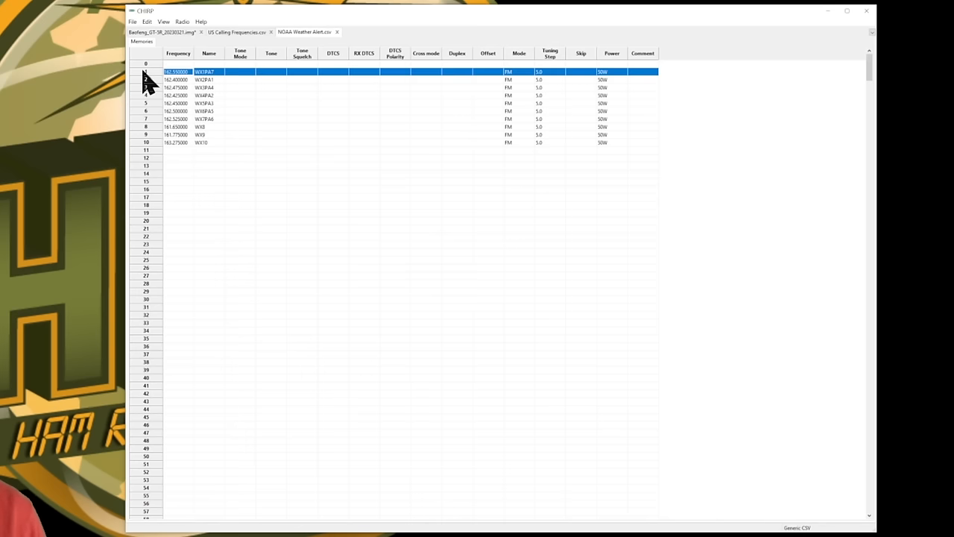
click(146, 143)
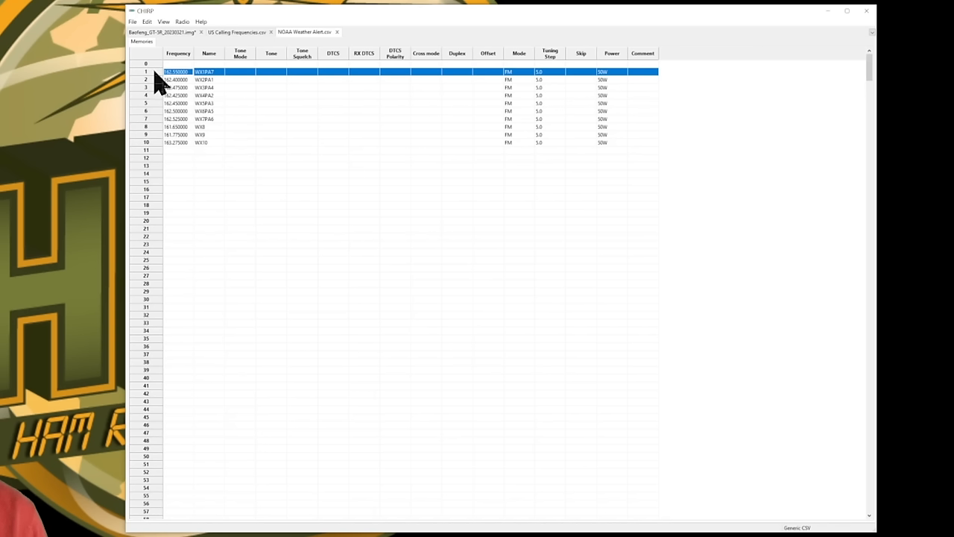
mouse_move(152, 156)
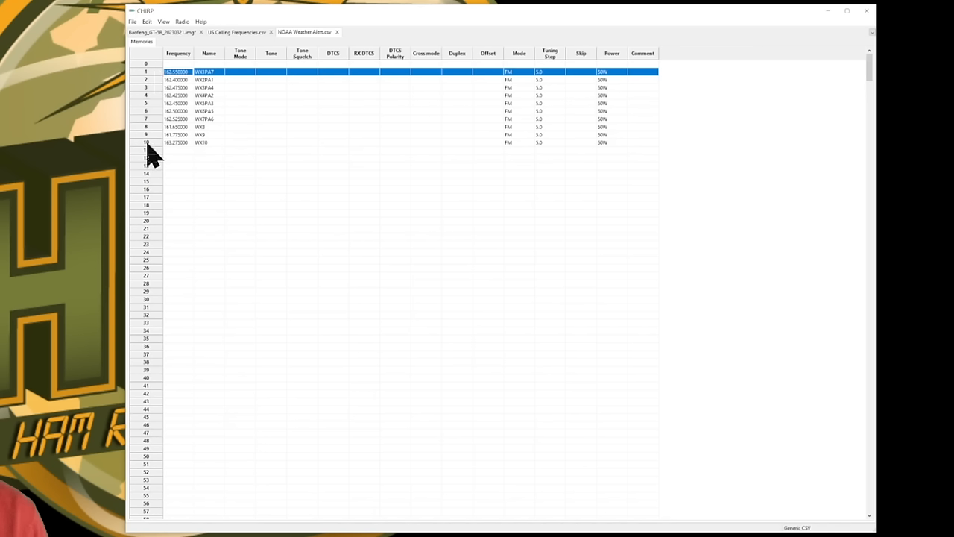
click(146, 143)
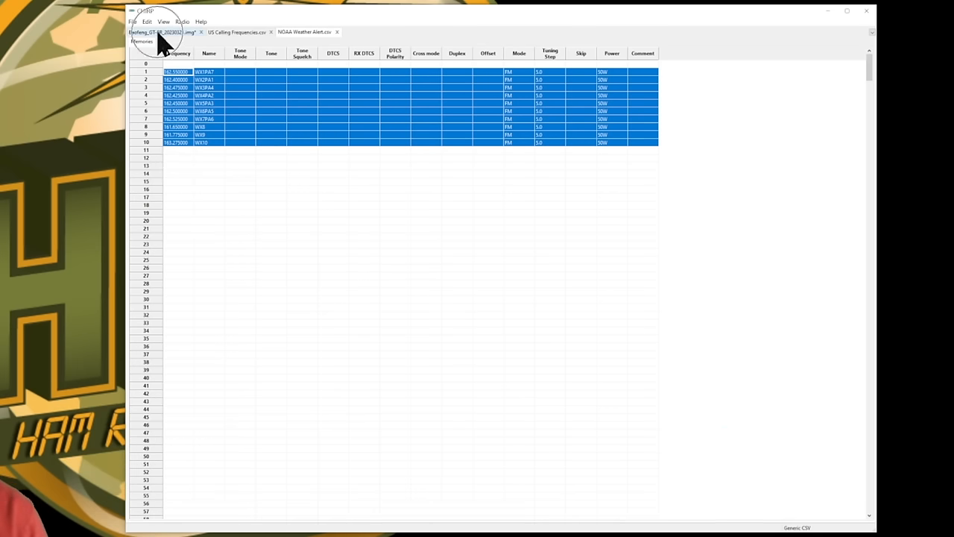
Step: Paste the weather rows at memory 2 of the Baofeng tab and accept the incompatible-memories warning
click(161, 31)
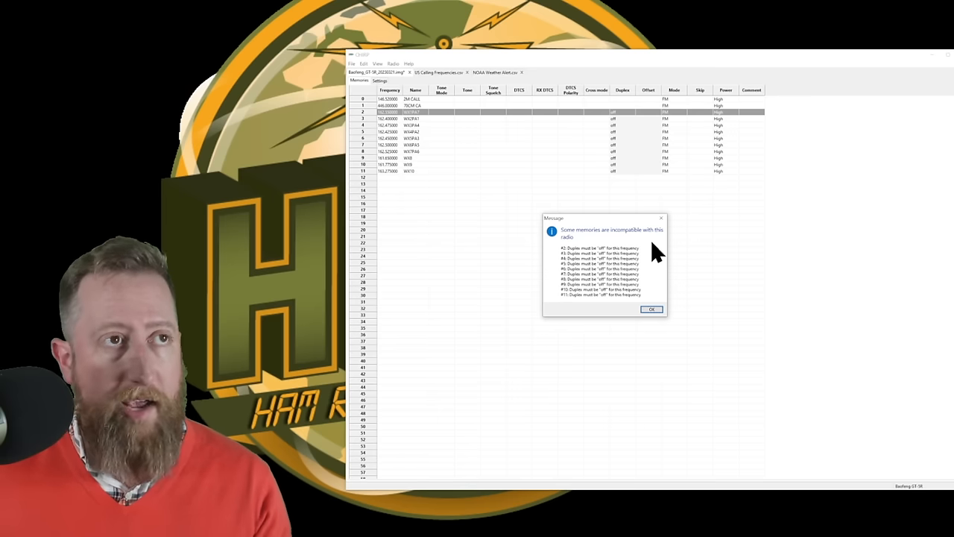
click(650, 309)
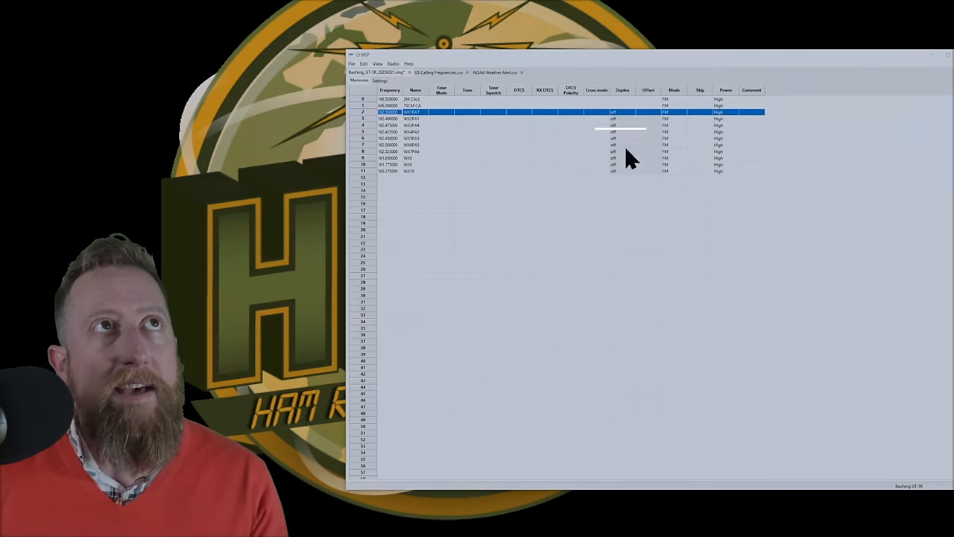
click(621, 112)
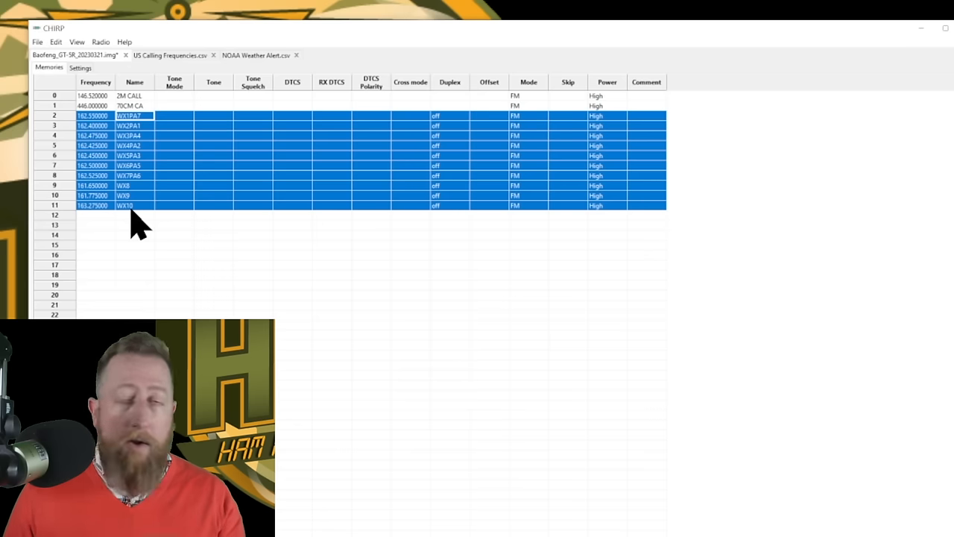
Step: Mark the ten selected NOAA weather memories with Skip set to S via the multi-memory Properties edit
click(95, 116)
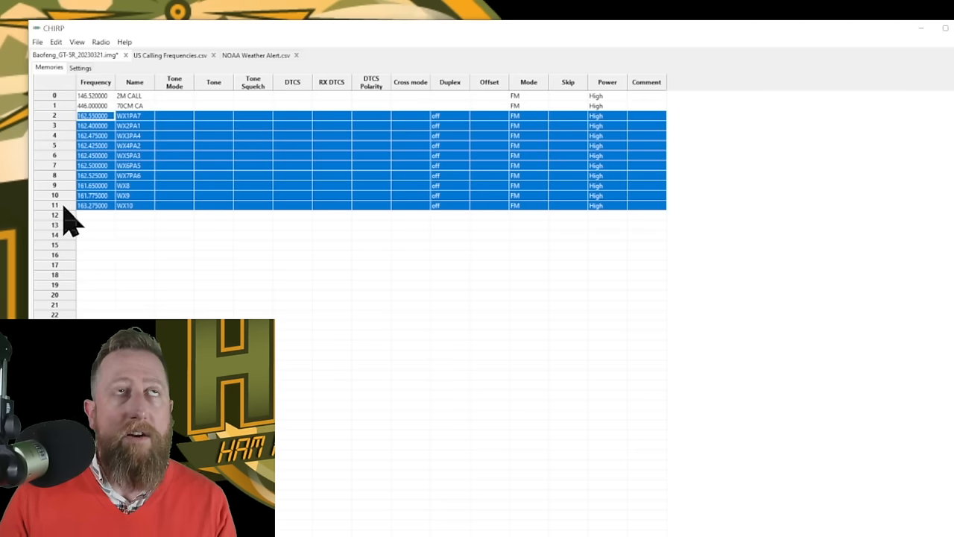
right_click(361, 191)
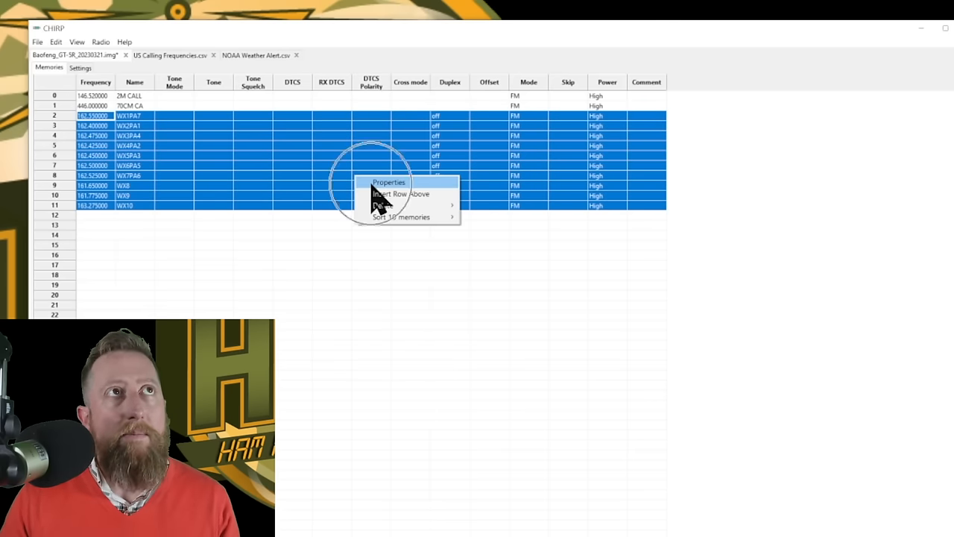
click(388, 182)
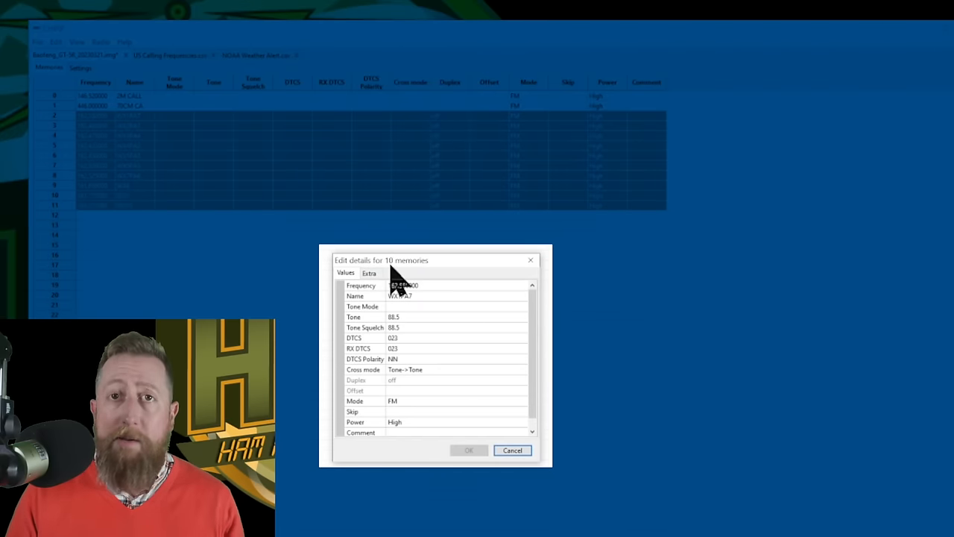
mouse_move(365, 433)
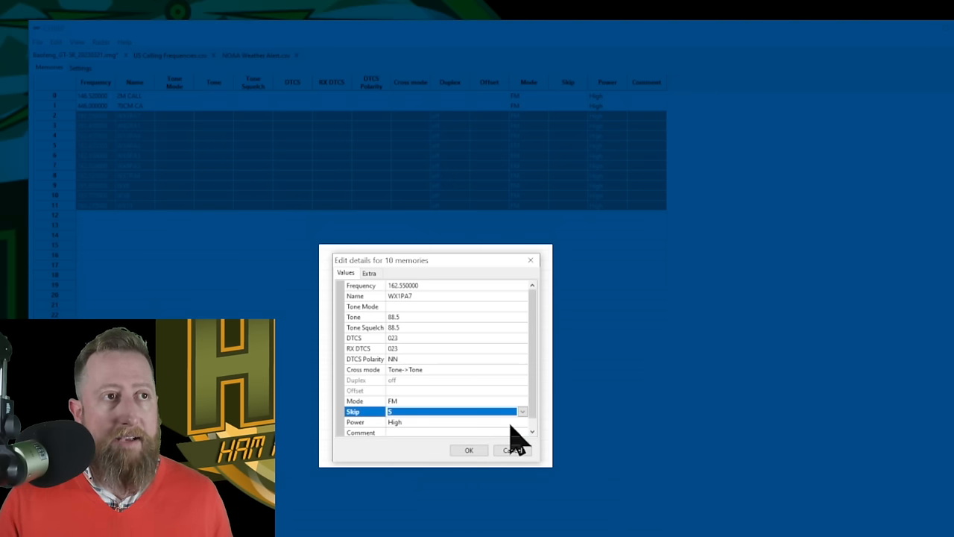
mouse_move(485, 456)
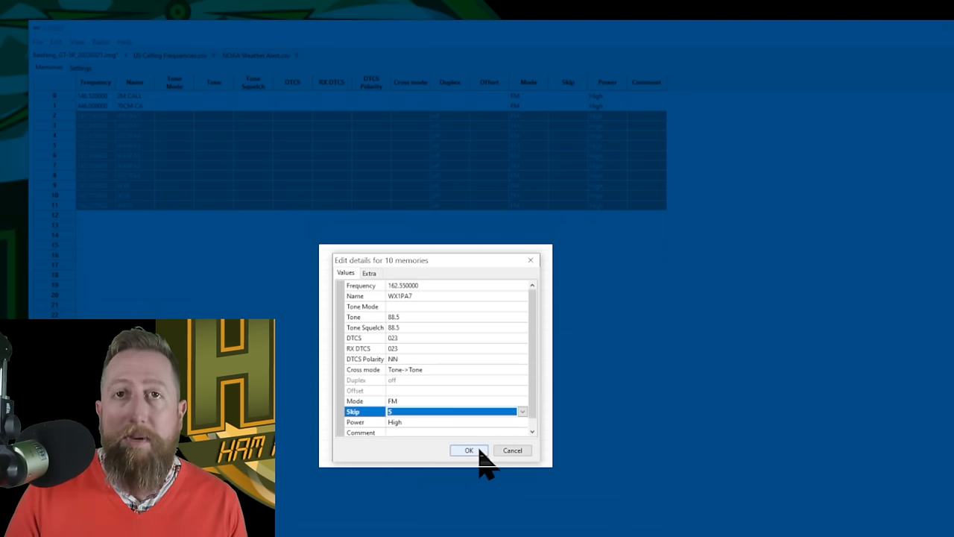
click(469, 451)
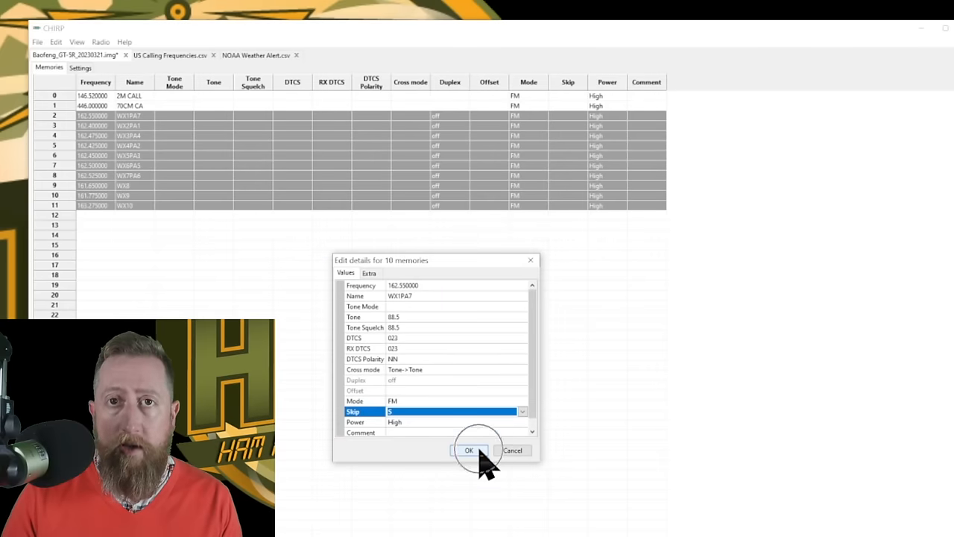
click(468, 450)
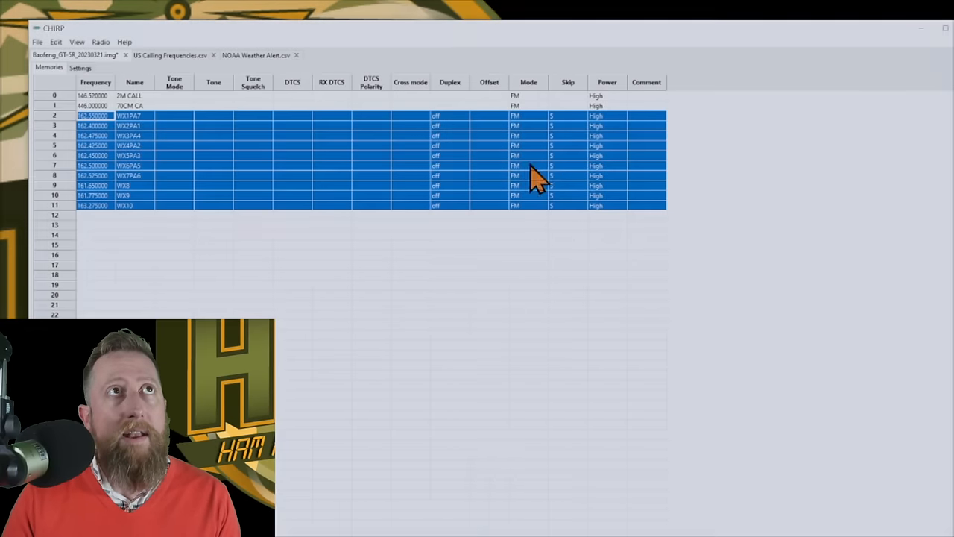
click(569, 164)
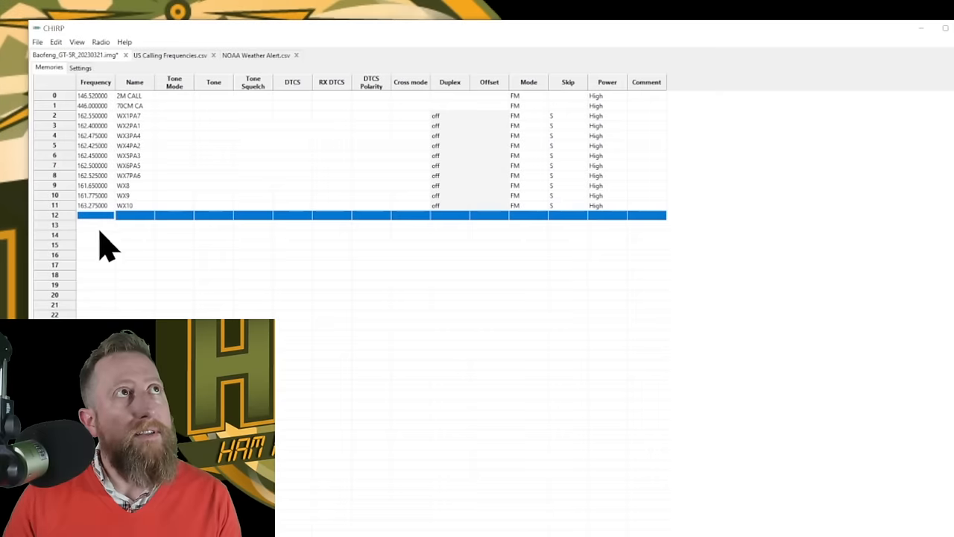
mouse_move(102, 89)
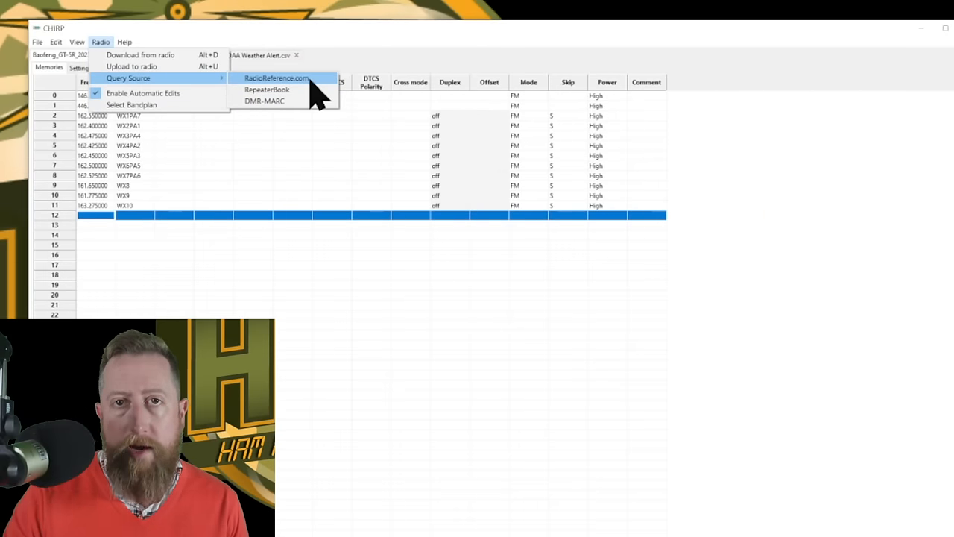
mouse_move(343, 92)
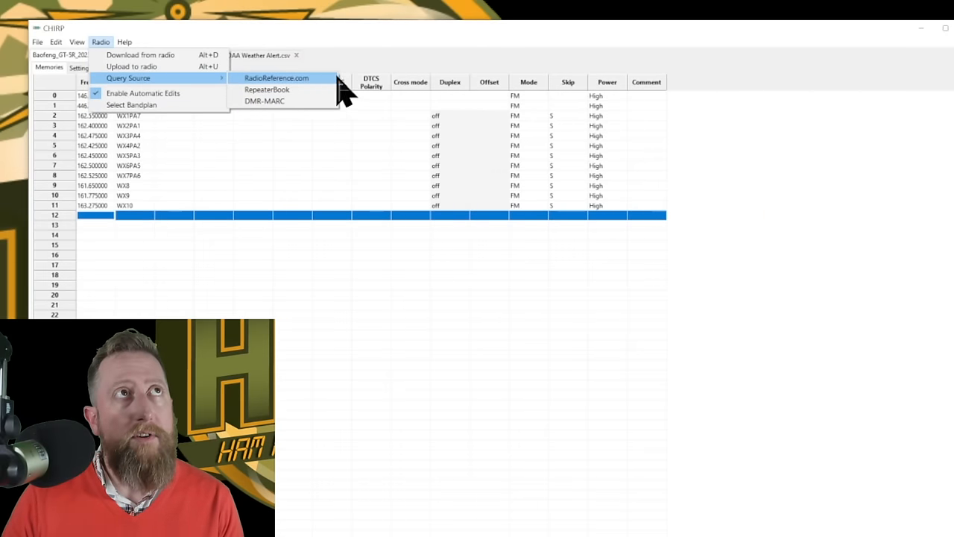
mouse_move(336, 85)
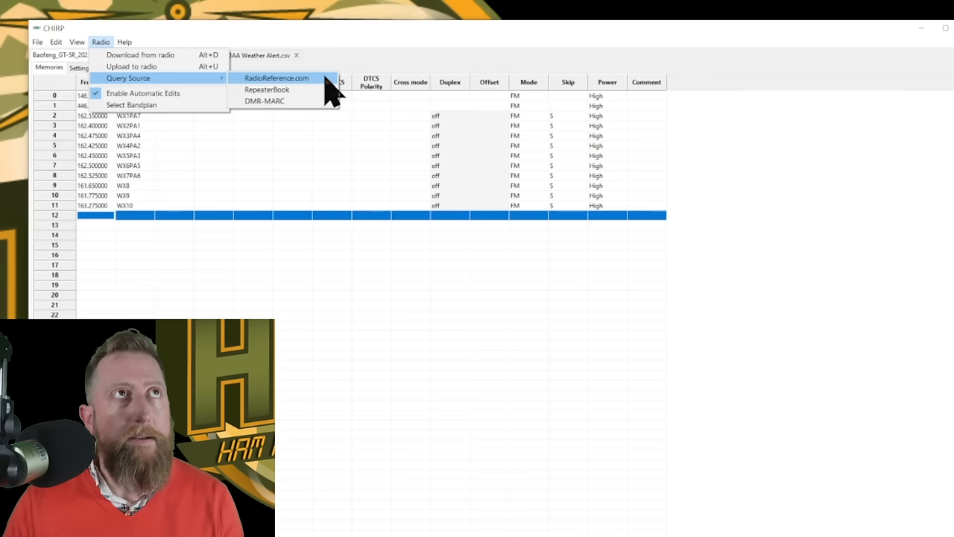
Step: Bring up the RepeaterBook query form from Radio > Query Source
click(267, 90)
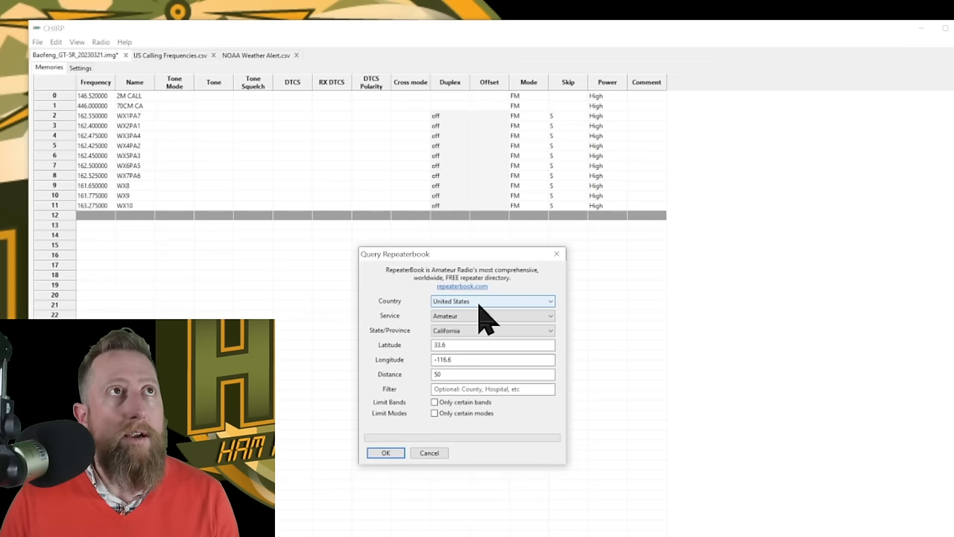
mouse_move(480, 316)
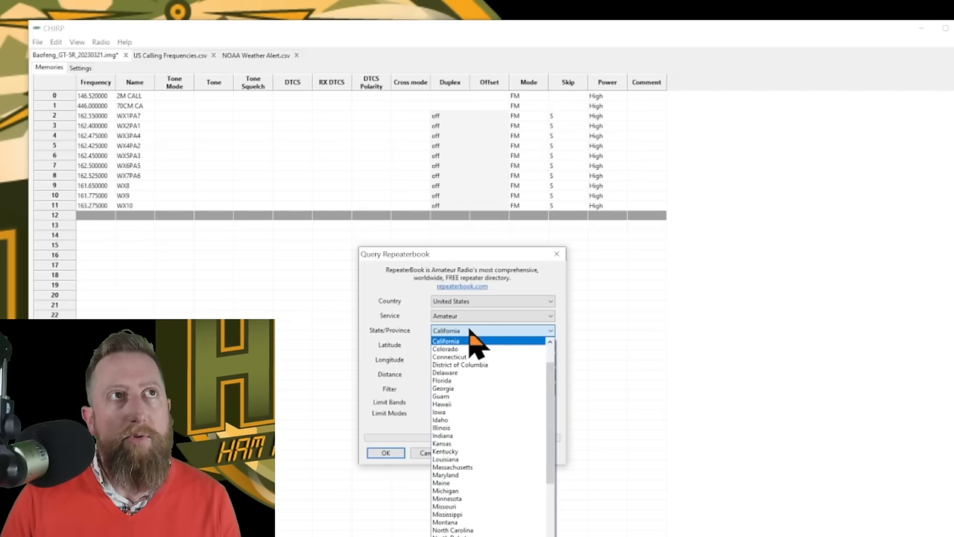
Step: Query California amateur repeaters near the set coordinates, limited to 2 m/70 cm bands and FM mode
click(444, 340)
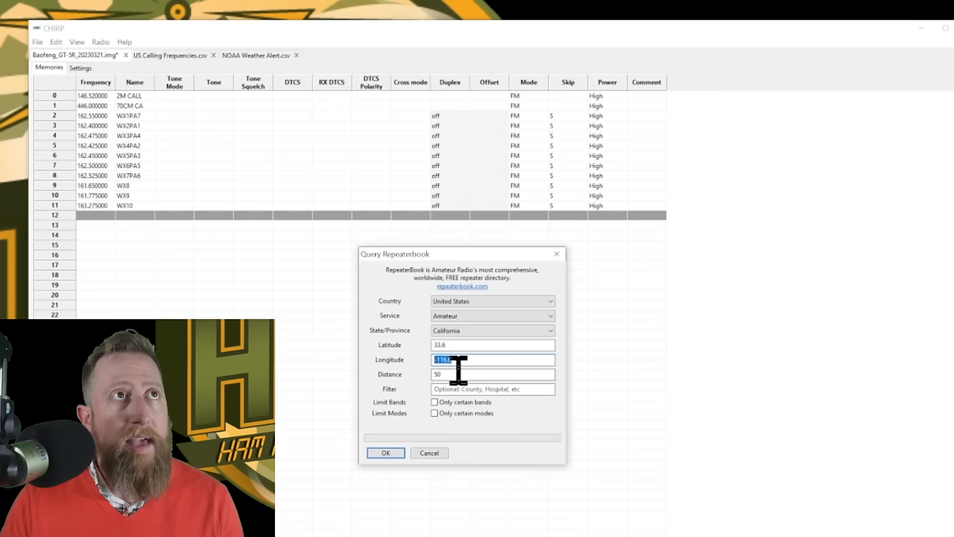
click(492, 375)
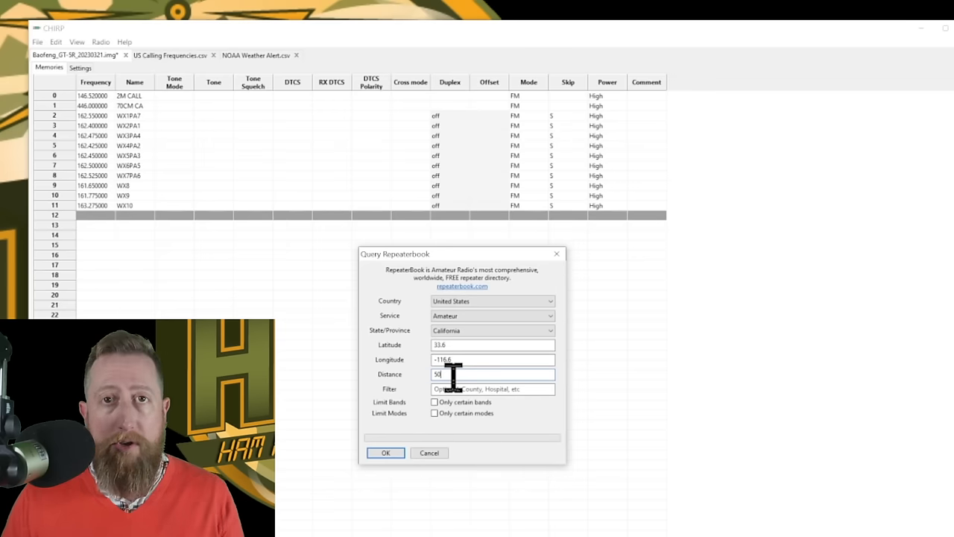
mouse_move(439, 414)
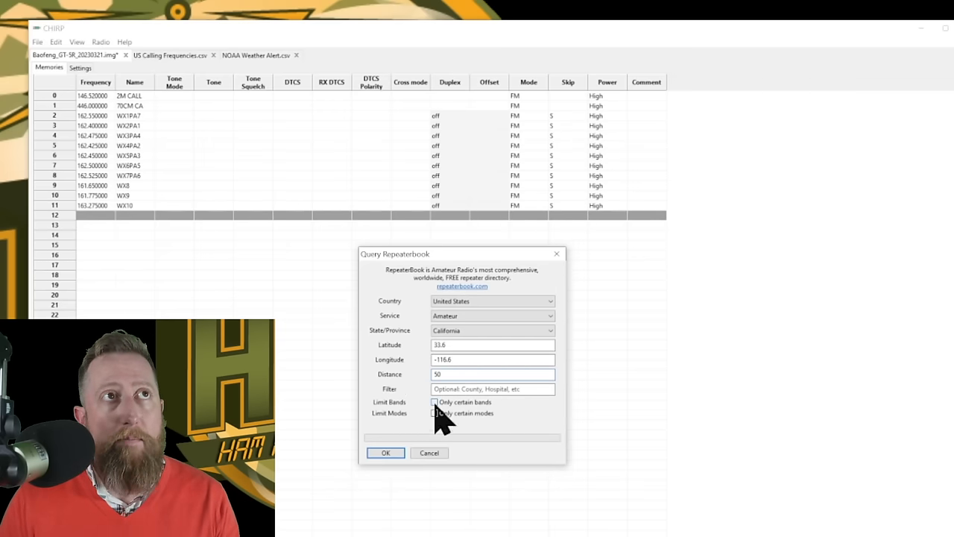
click(436, 402)
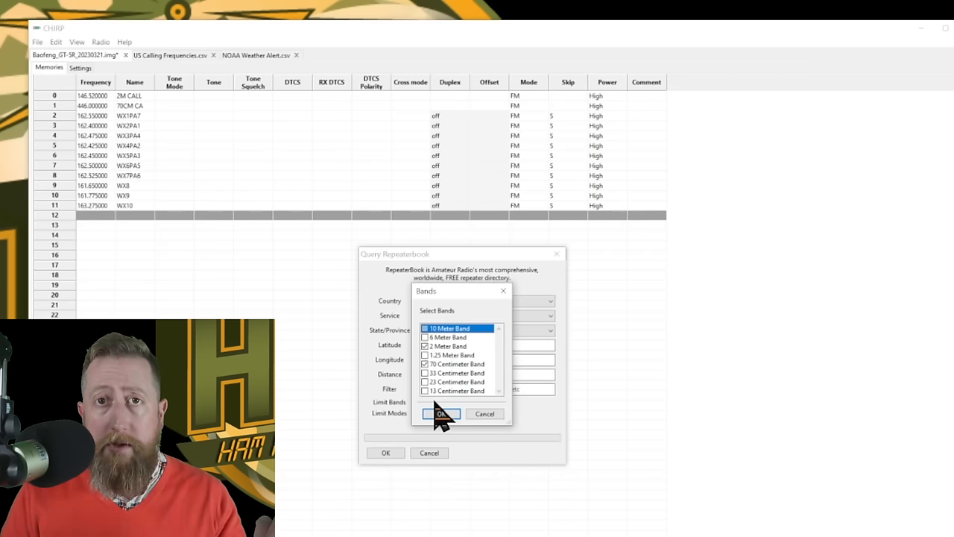
mouse_move(464, 346)
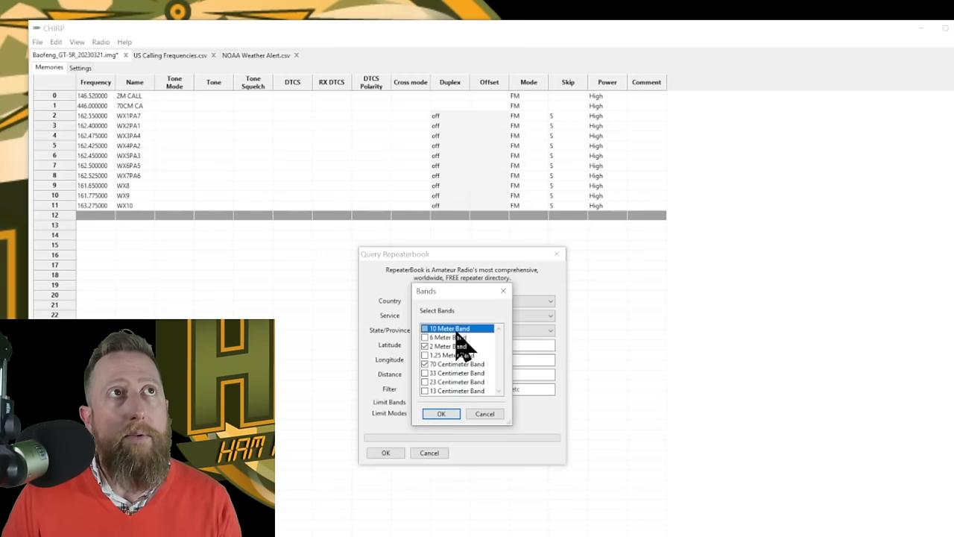
mouse_move(448, 380)
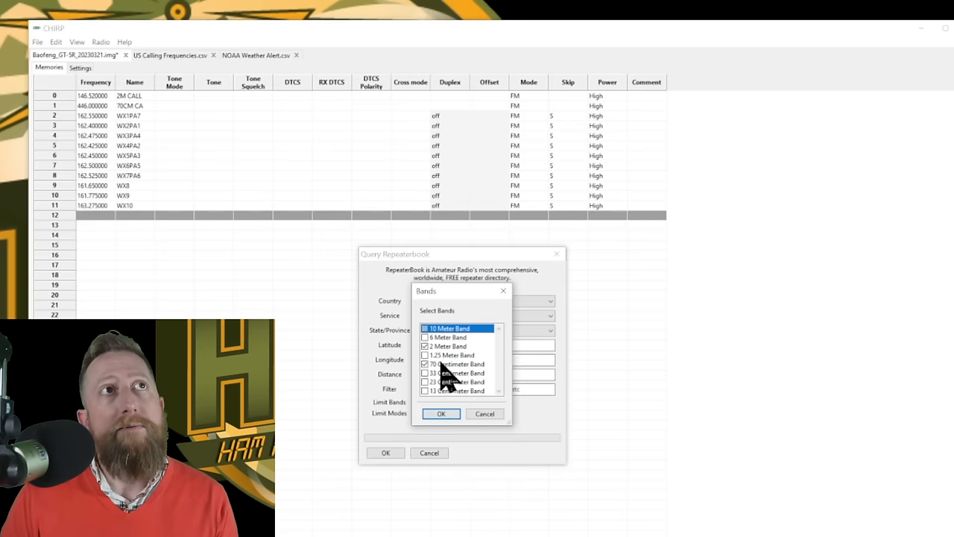
click(426, 364)
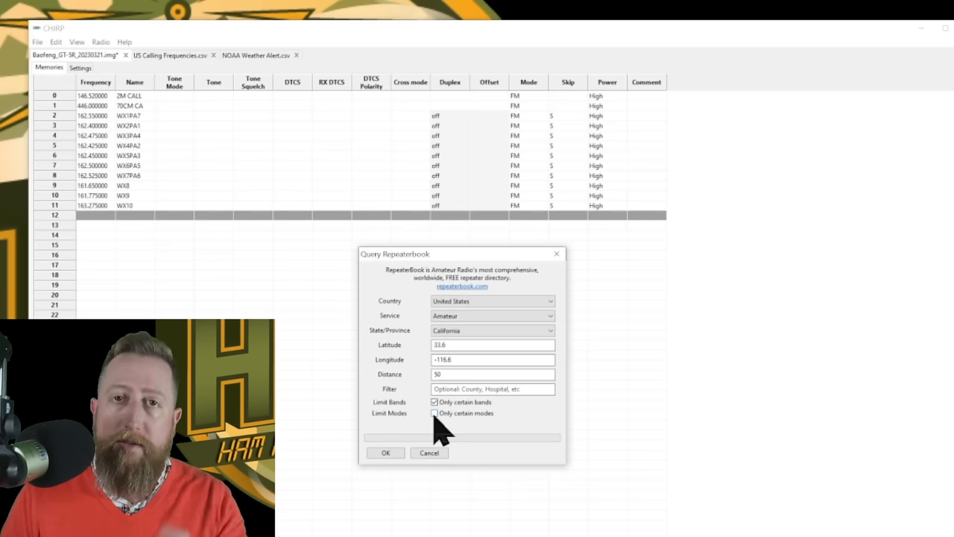
click(436, 413)
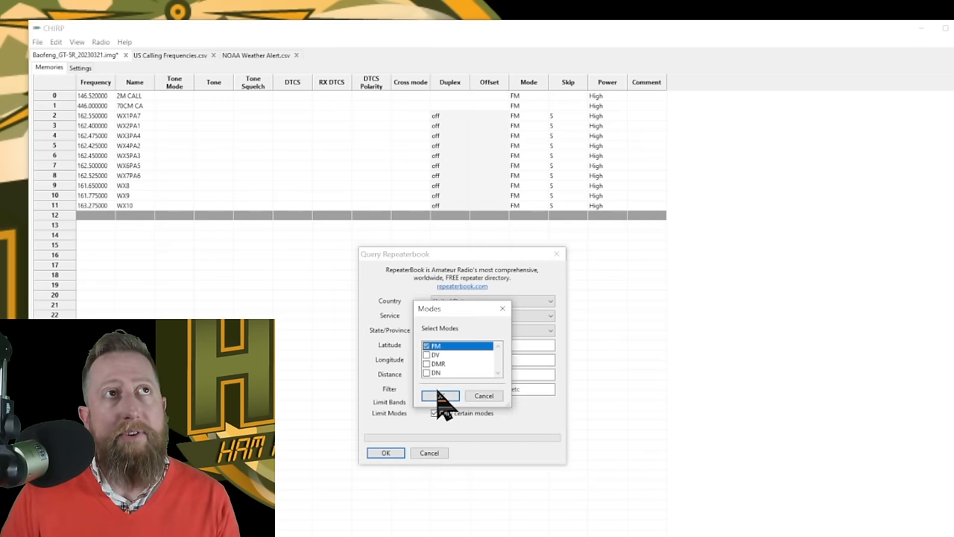
click(440, 395)
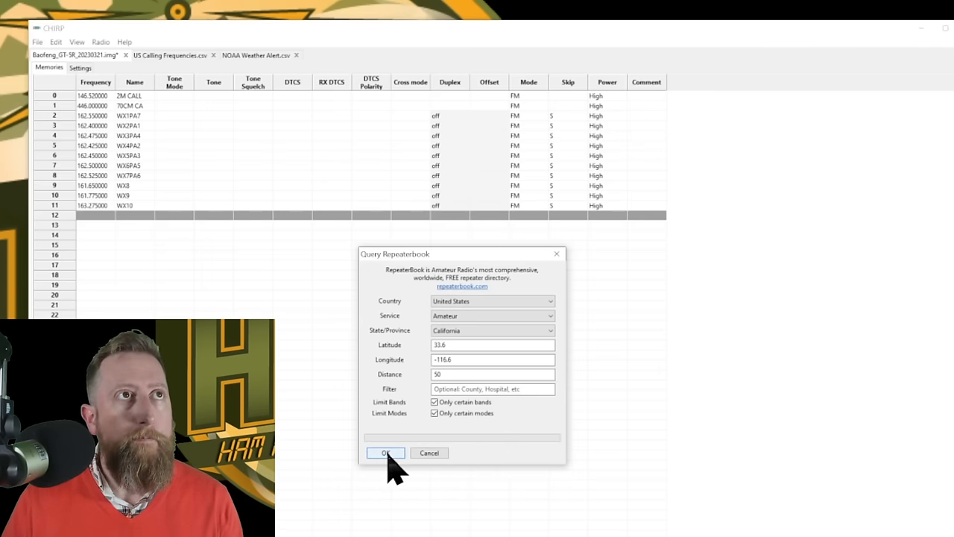
click(385, 453)
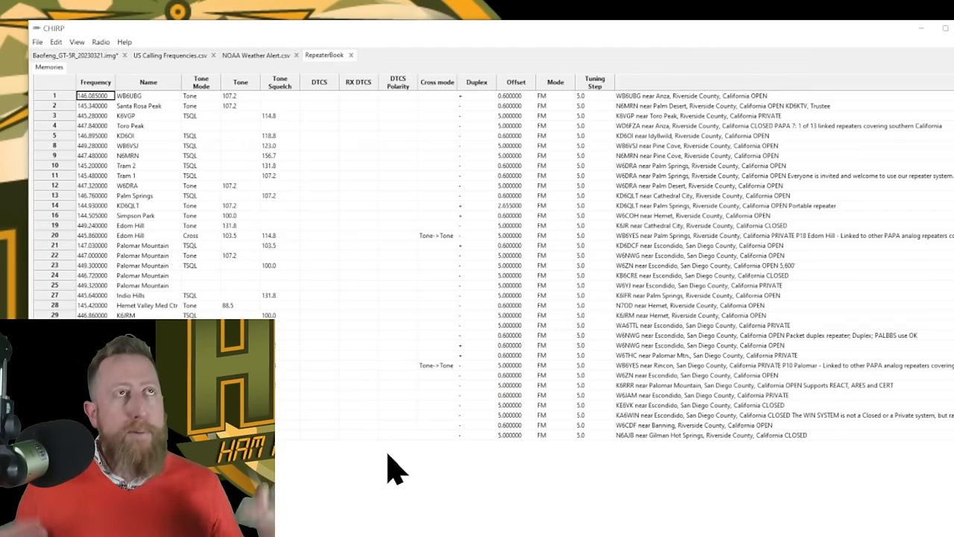
mouse_move(191, 247)
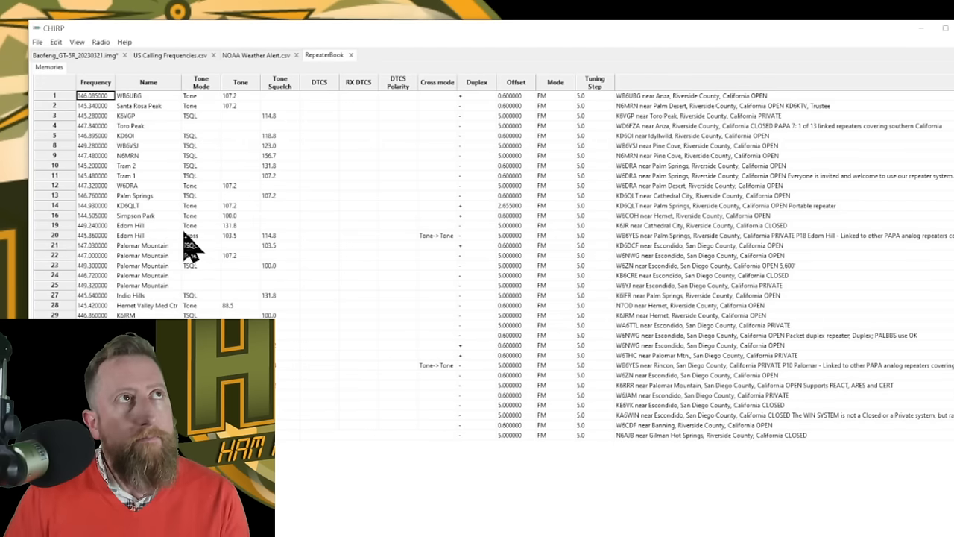
mouse_move(328, 71)
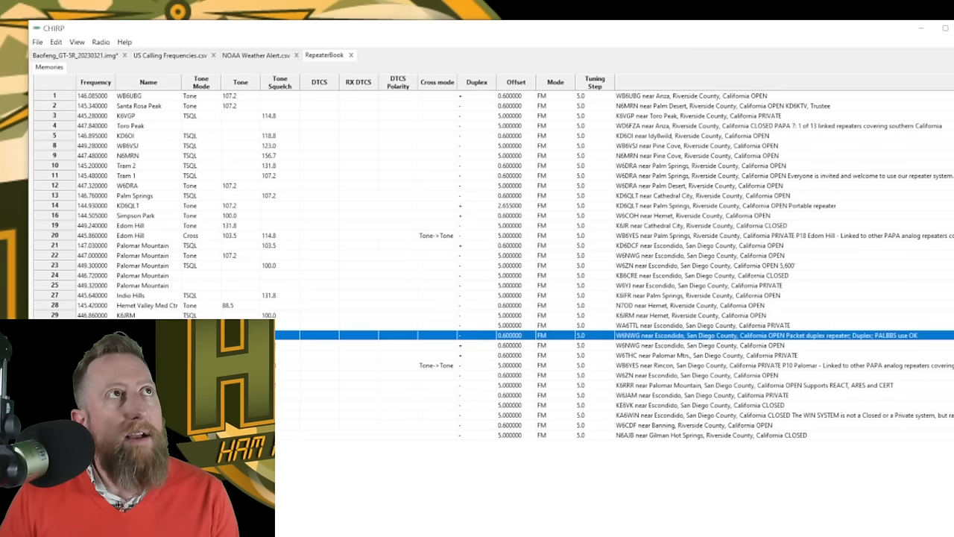
Step: Copy the chosen repeaters (Edom Hill, Palomar Mountain, Indio Hills) from the results and return to the Baofeng list
click(142, 274)
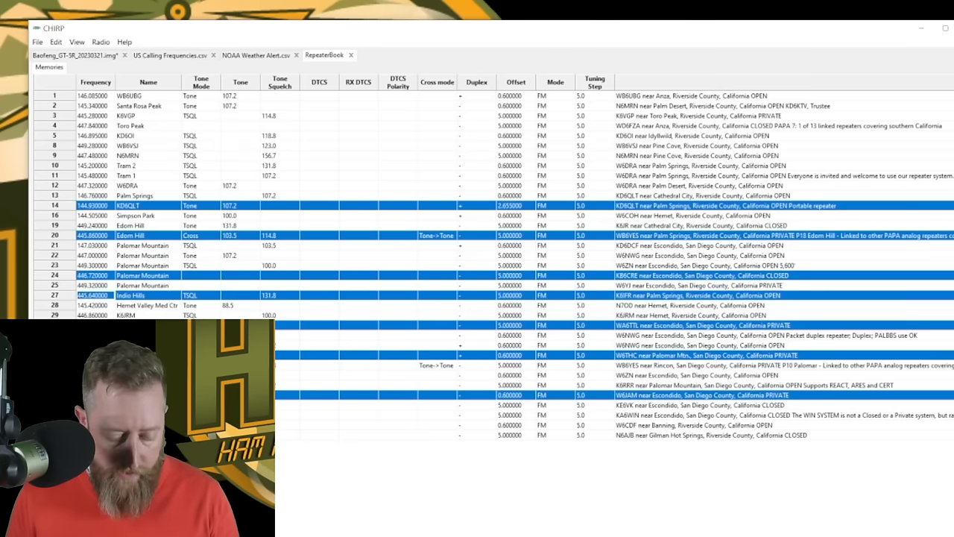
key(ctrl+c)
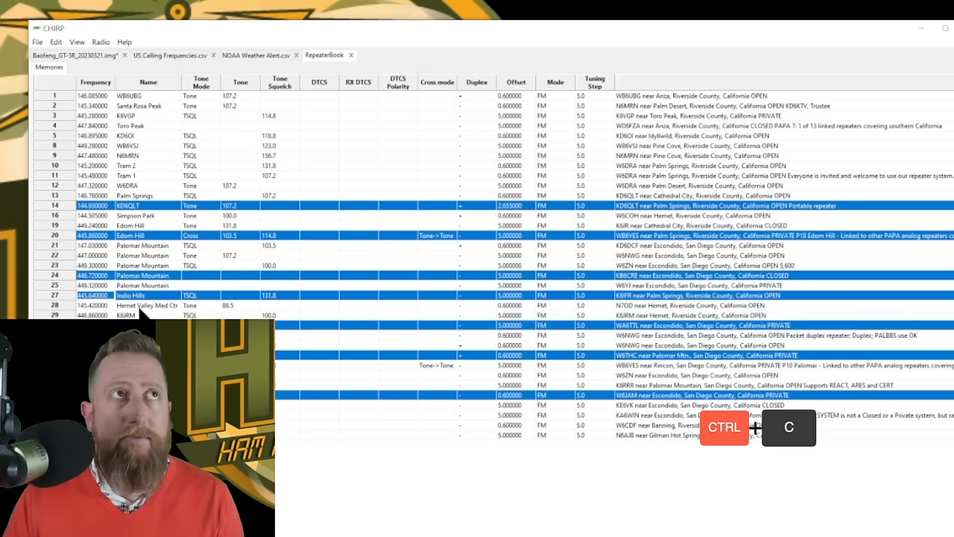
key(ctrl+c)
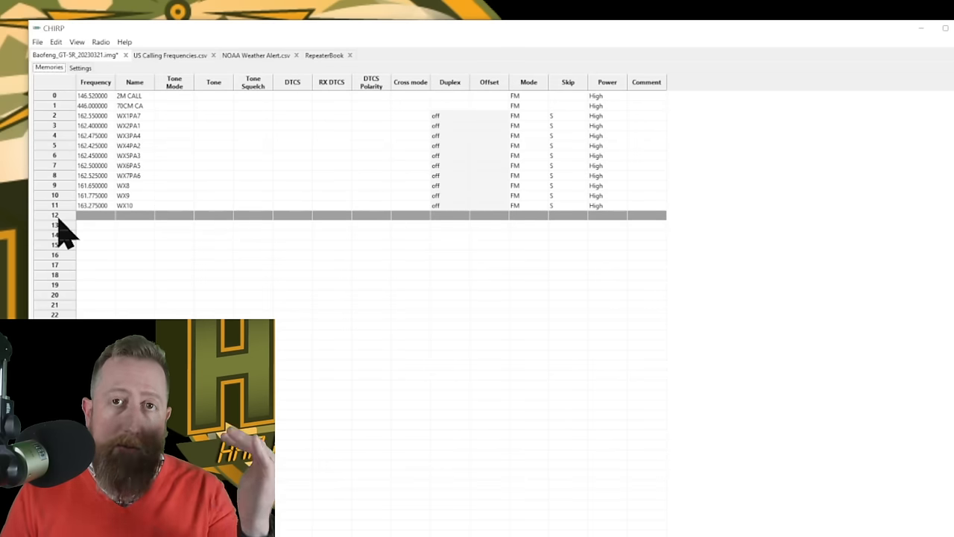
Step: Paste the copied repeaters into Baofeng memories 12 through 18
key(ctrl+v)
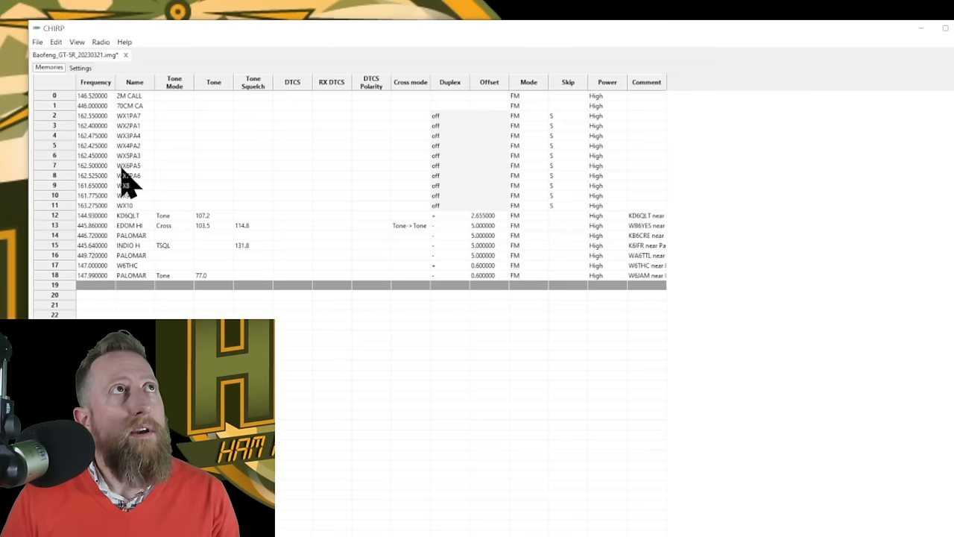
mouse_move(127, 134)
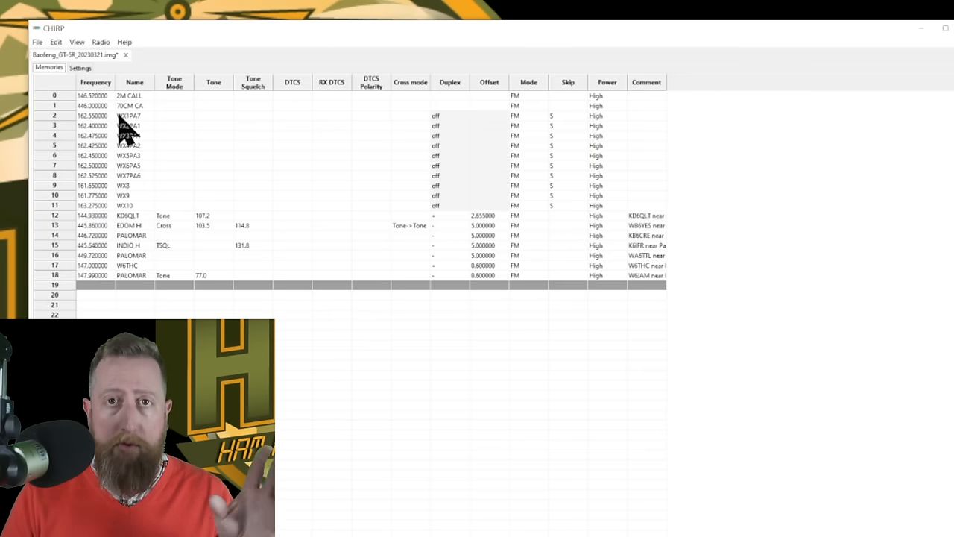
mouse_move(104, 82)
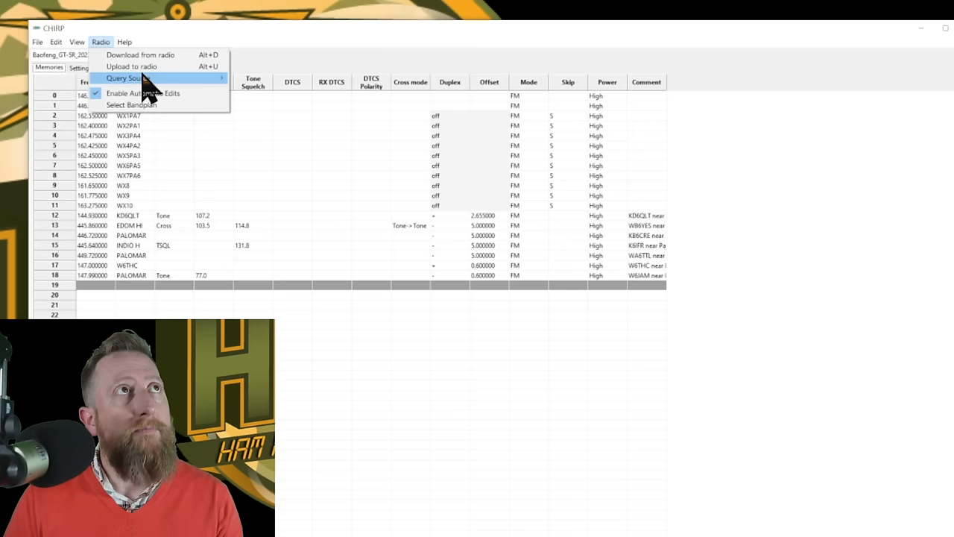
Step: Configure a RepeaterBook search for California with filter ORANGE, no coordinates, and band and mode limits ticked
click(125, 77)
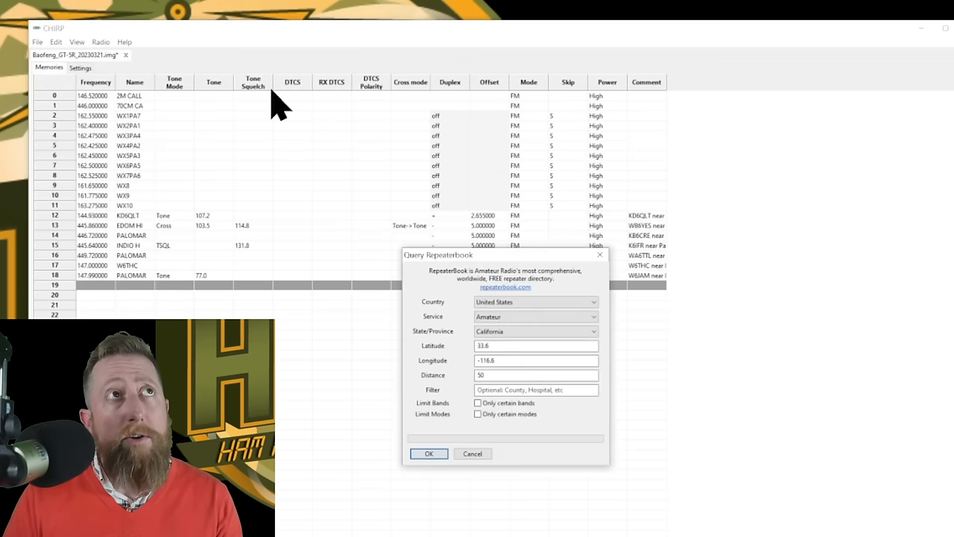
triple_click(536, 359)
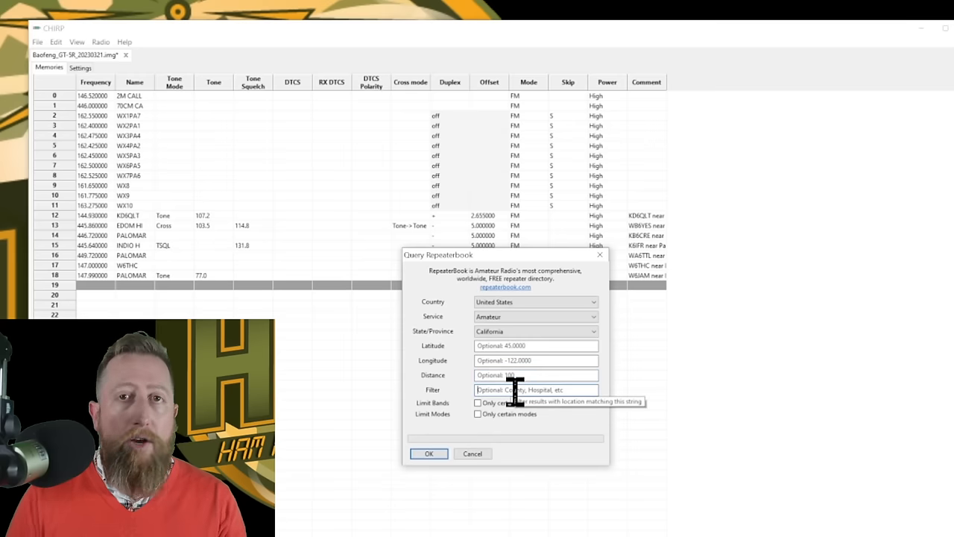
text(ORANGE)
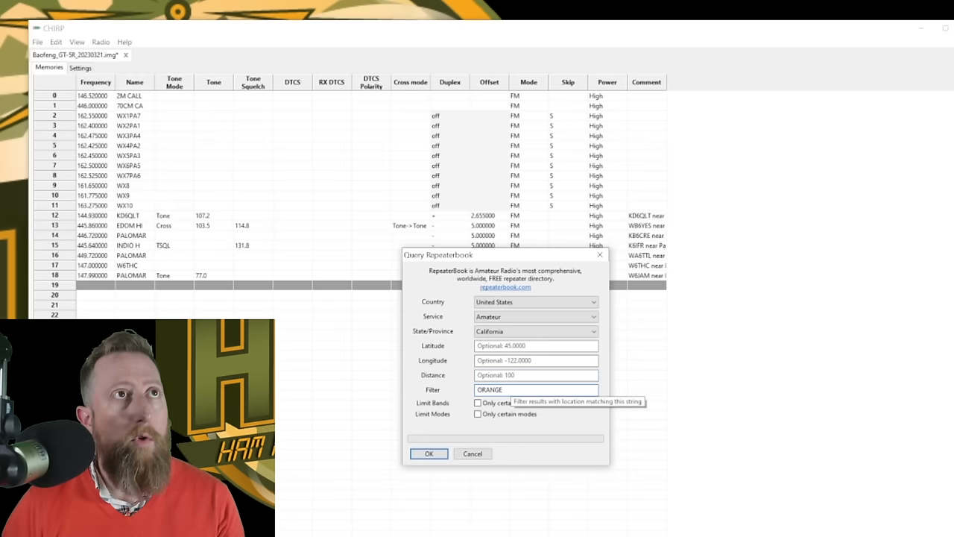
click(477, 403)
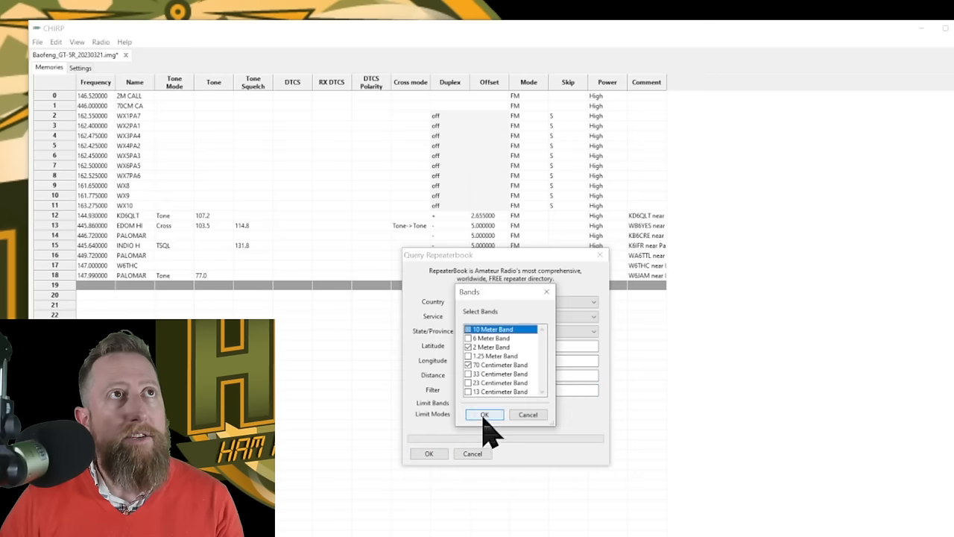
click(484, 415)
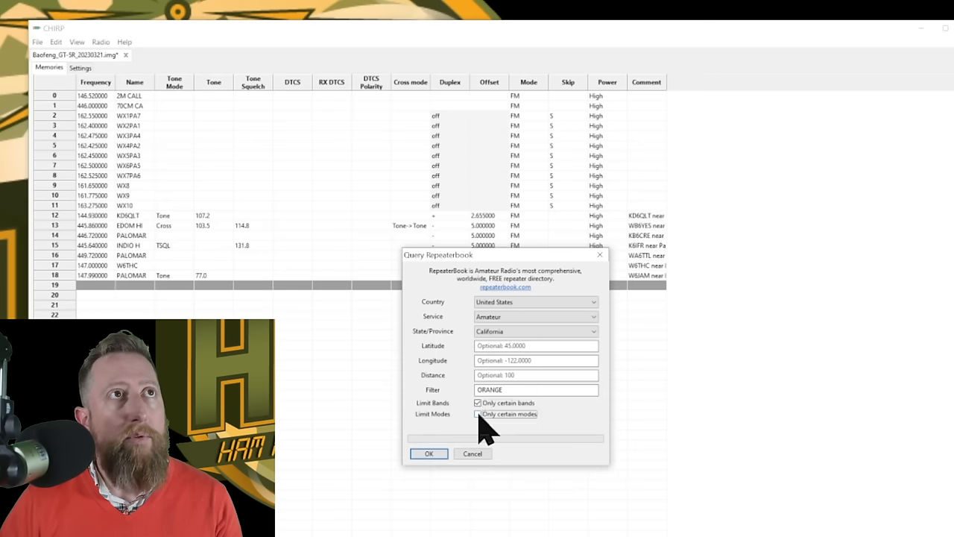
click(477, 414)
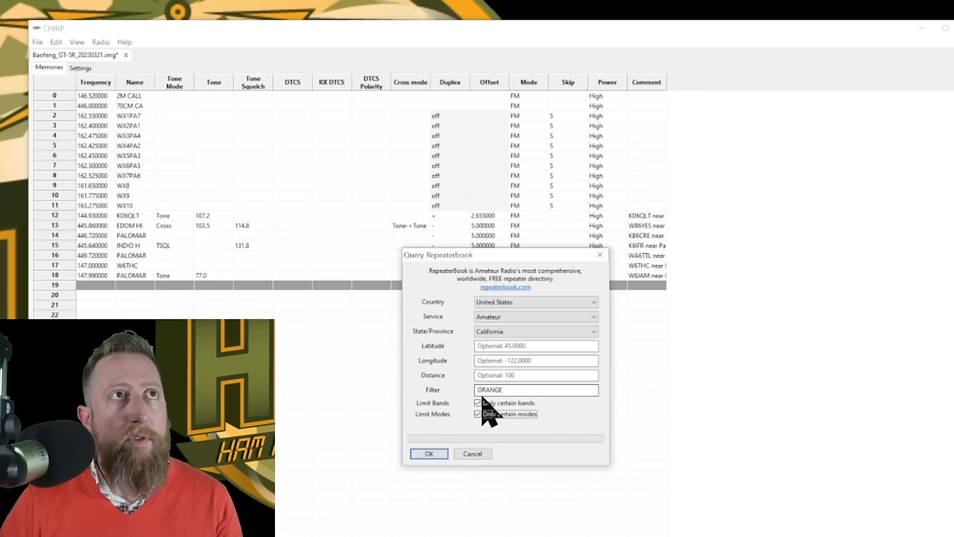
click(430, 453)
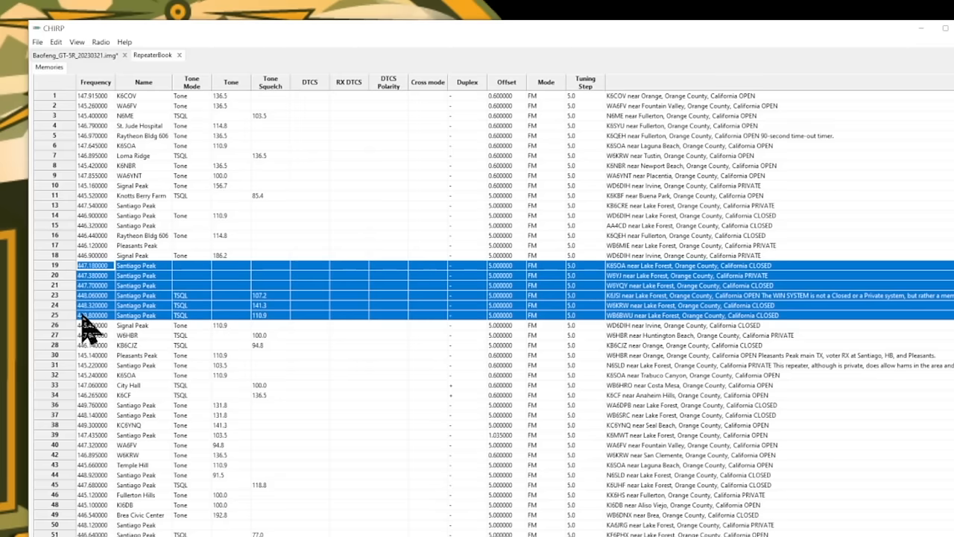
Step: Copy the selected Orange County repeaters, mostly Santiago Peak entries, and return to the Baofeng list
click(92, 255)
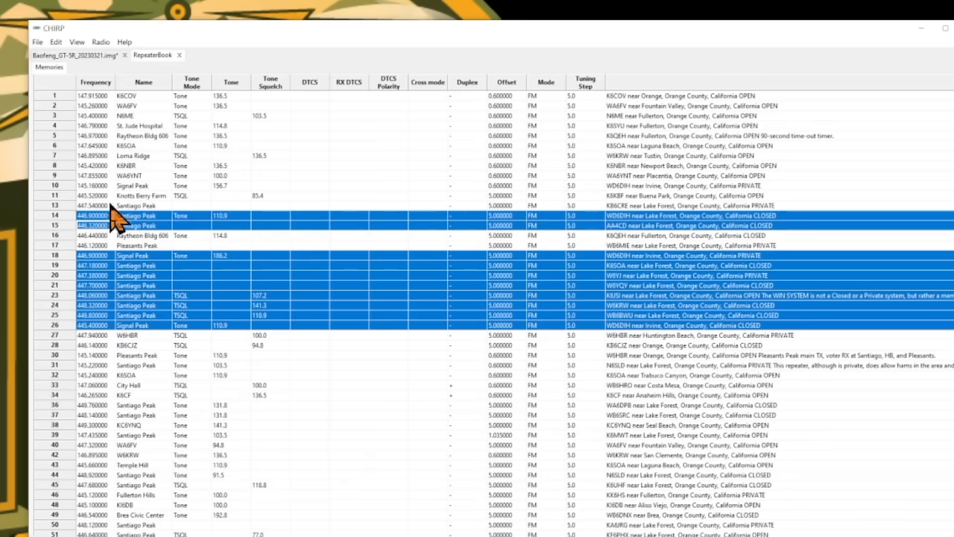
click(95, 195)
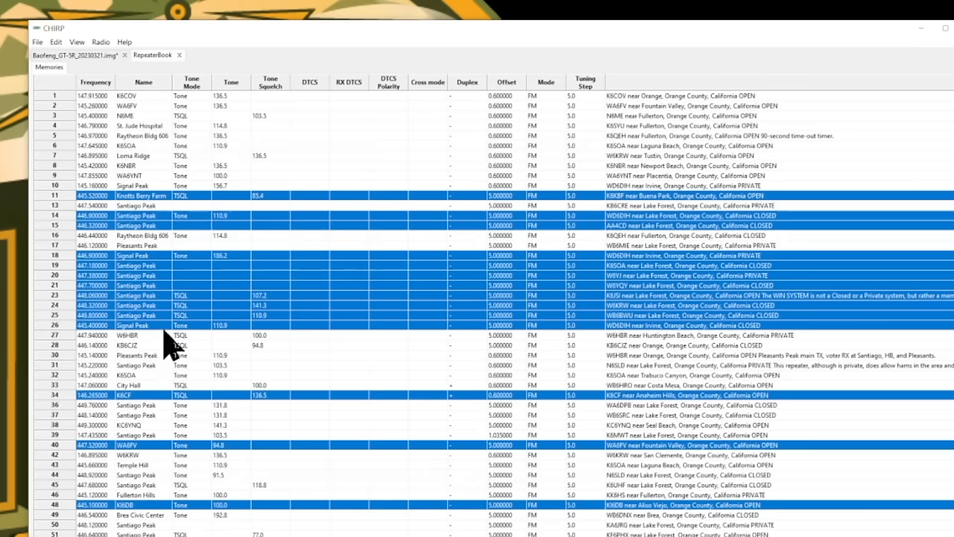
key(ctrl+c)
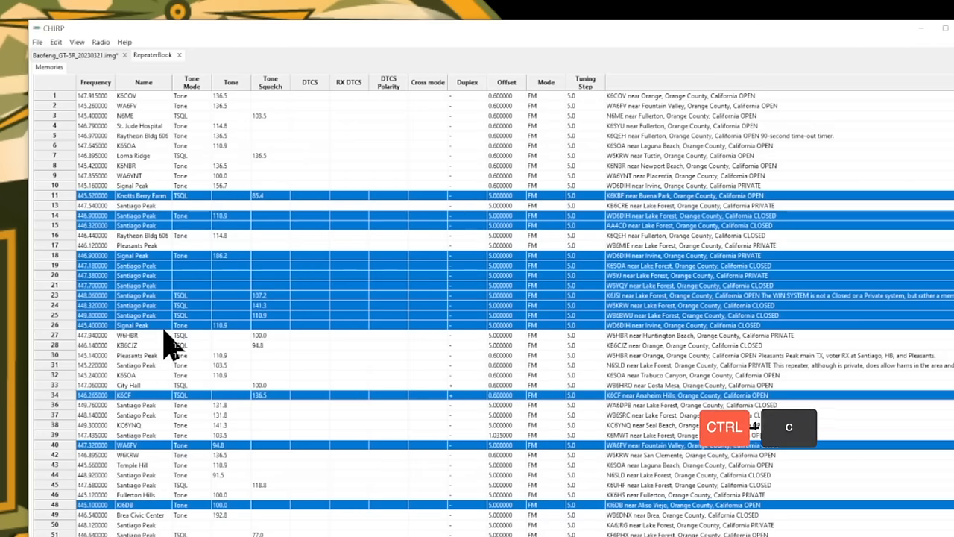
key(ctrl+c)
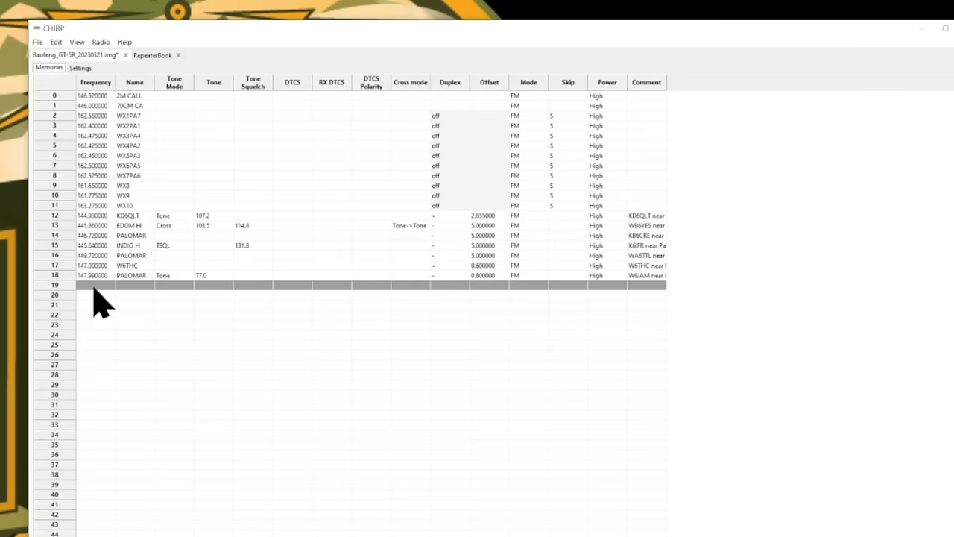
Step: Paste the Orange County repeaters into the Baofeng memories starting at slot 19
key(ctrl+v)
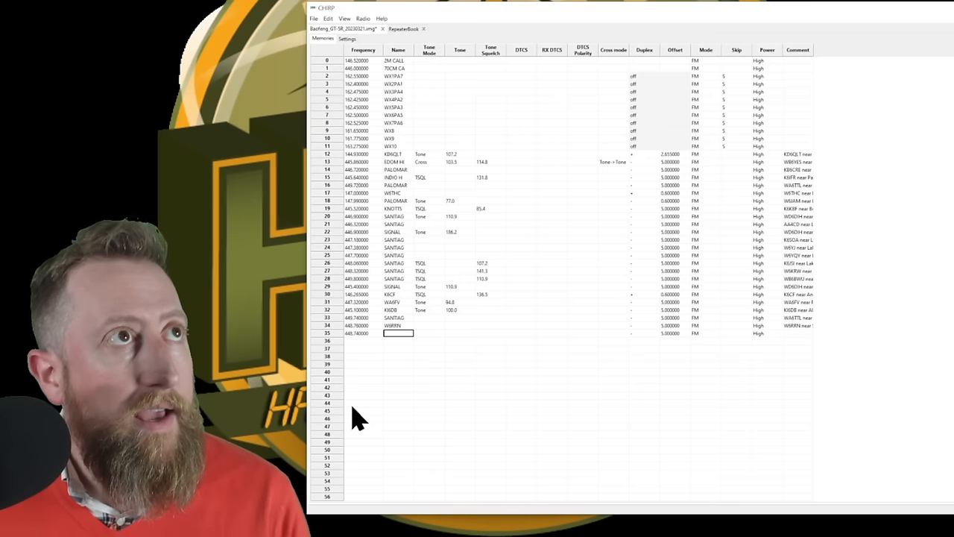
Step: Give the hand-typed memory at the bottom its tone mode and tone value
text(ki)
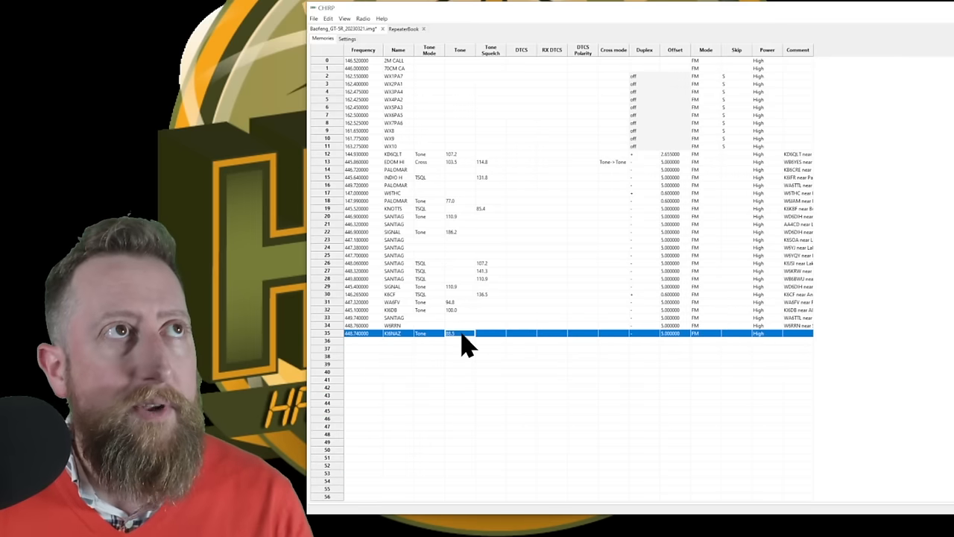
click(471, 334)
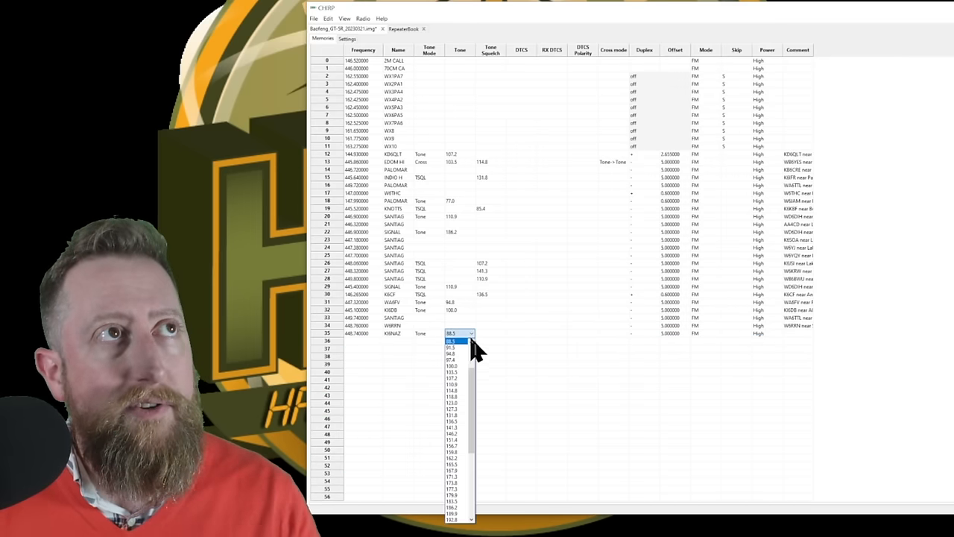
click(450, 340)
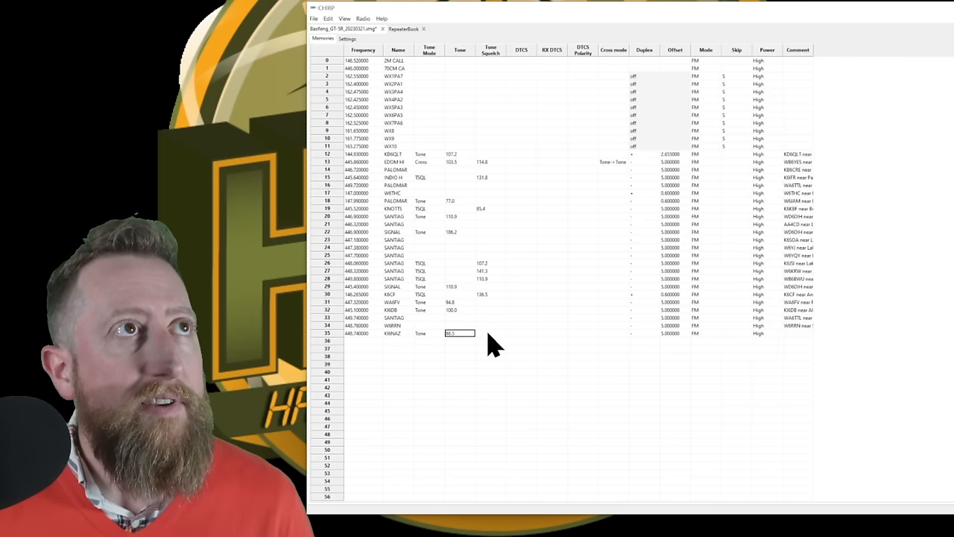
mouse_move(425, 341)
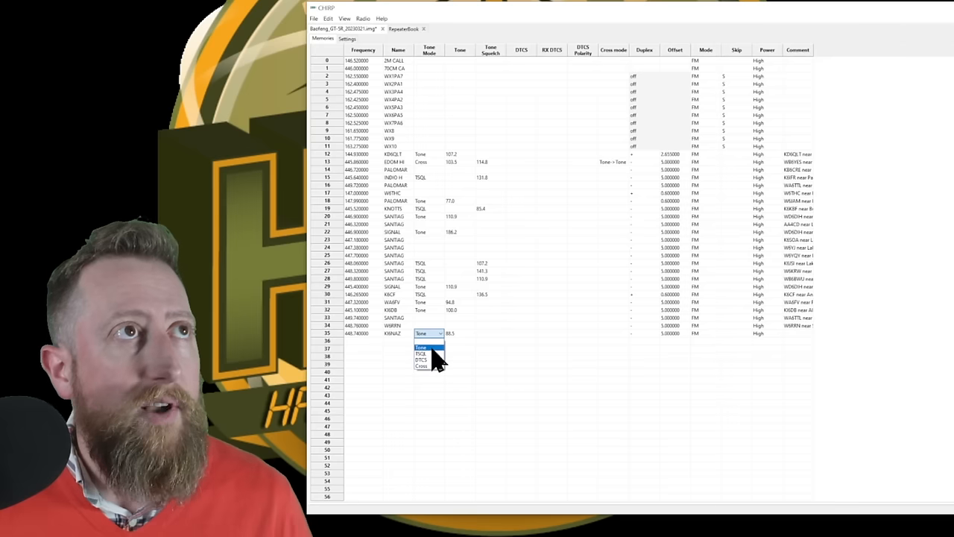
click(420, 346)
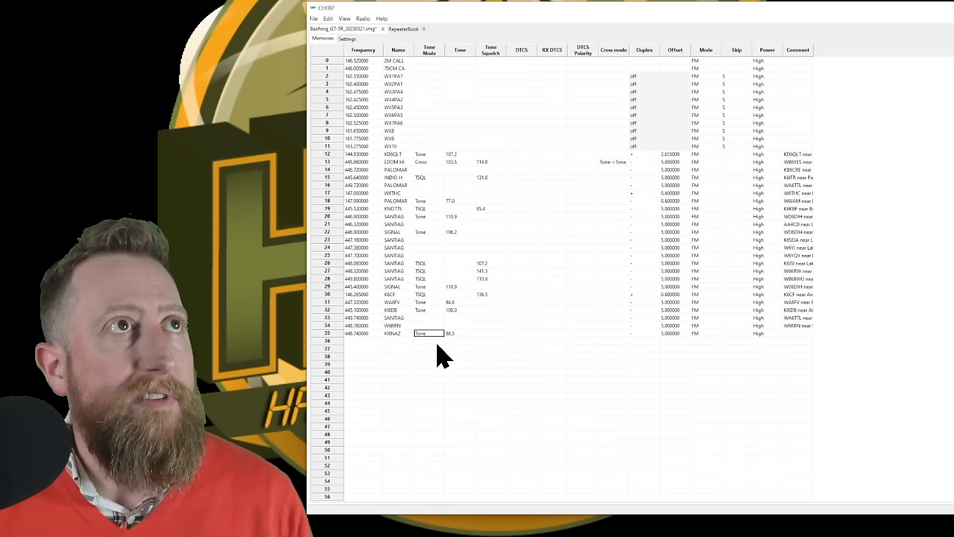
mouse_move(653, 351)
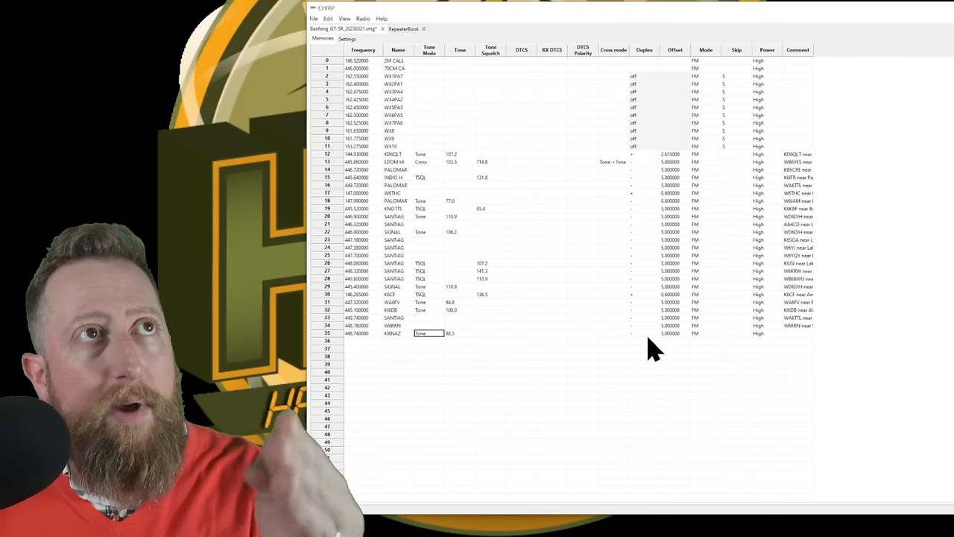
click(644, 332)
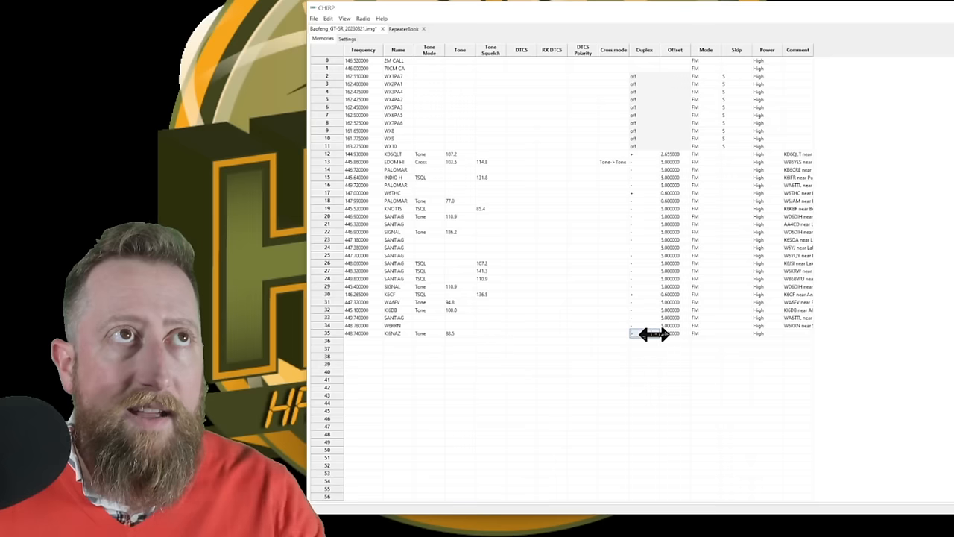
mouse_move(644, 346)
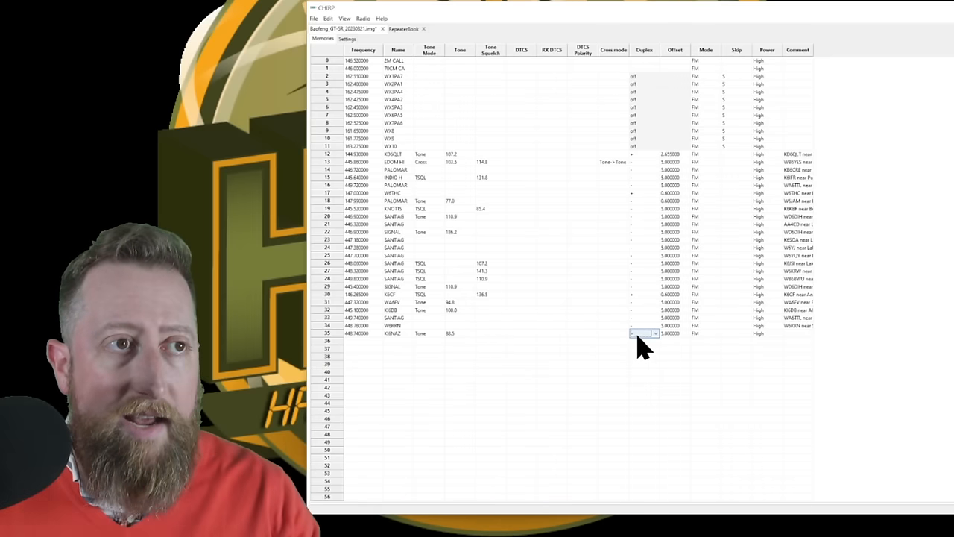
mouse_move(664, 343)
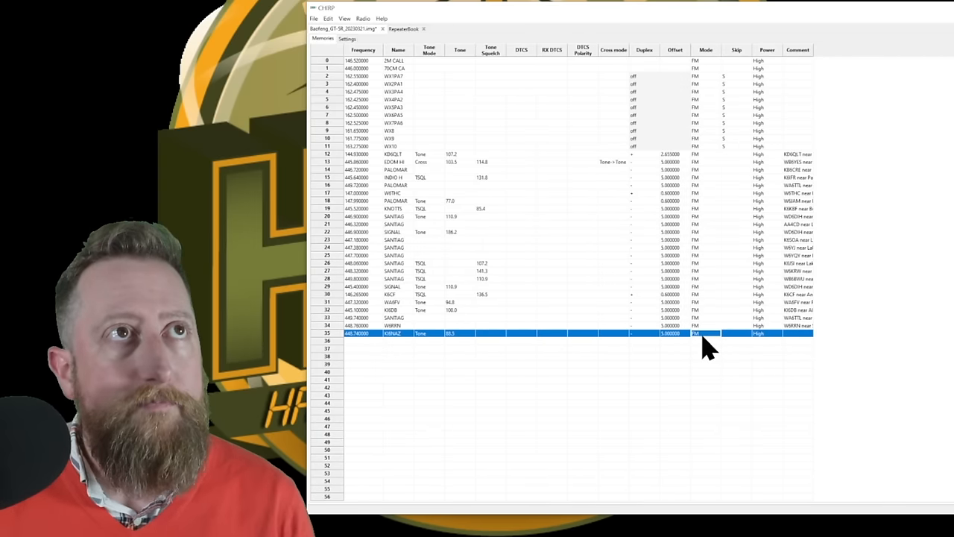
Step: Choose the mode and power level for the new manual memory
click(704, 334)
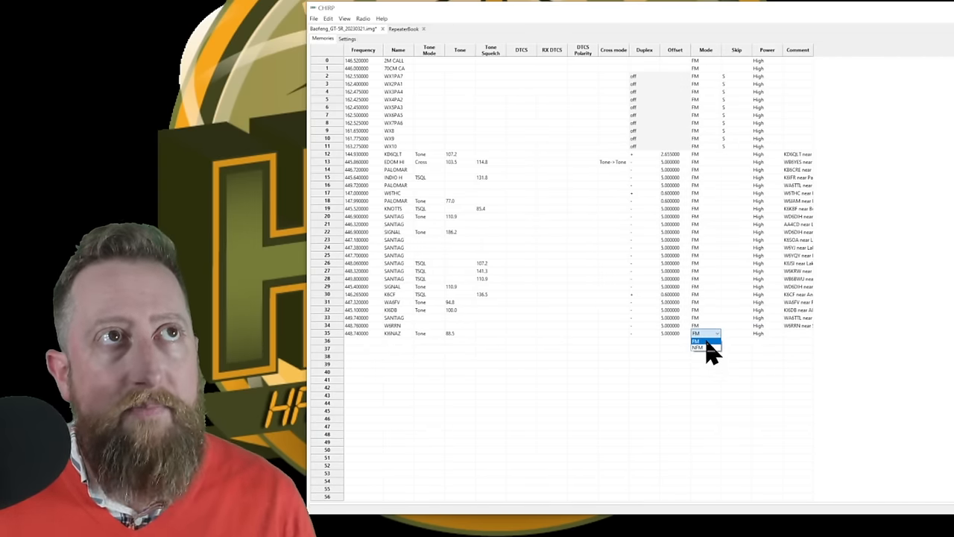
click(698, 340)
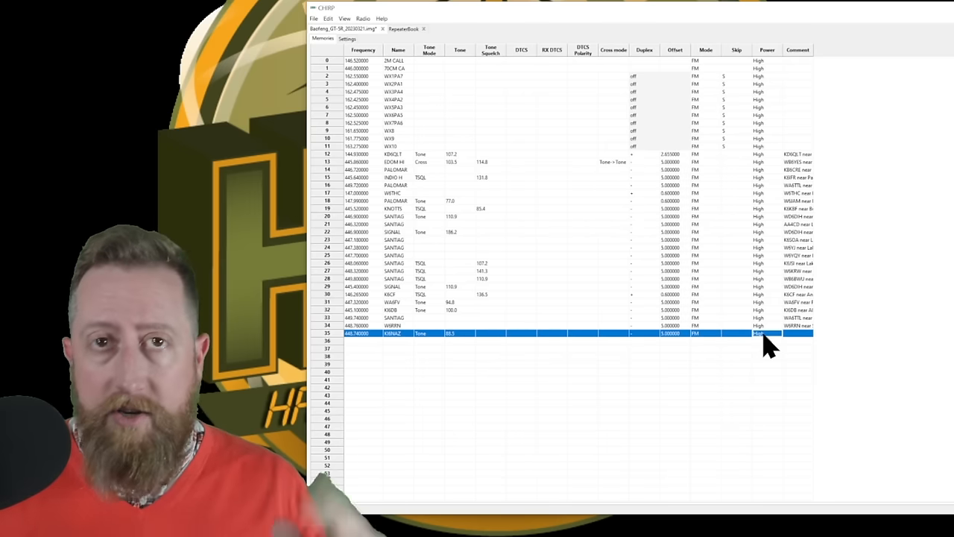
click(767, 334)
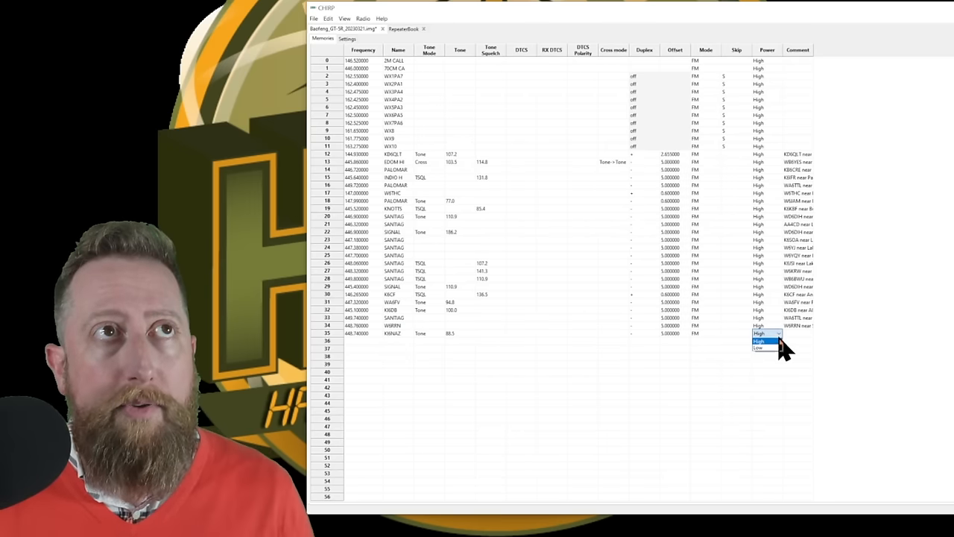
click(759, 349)
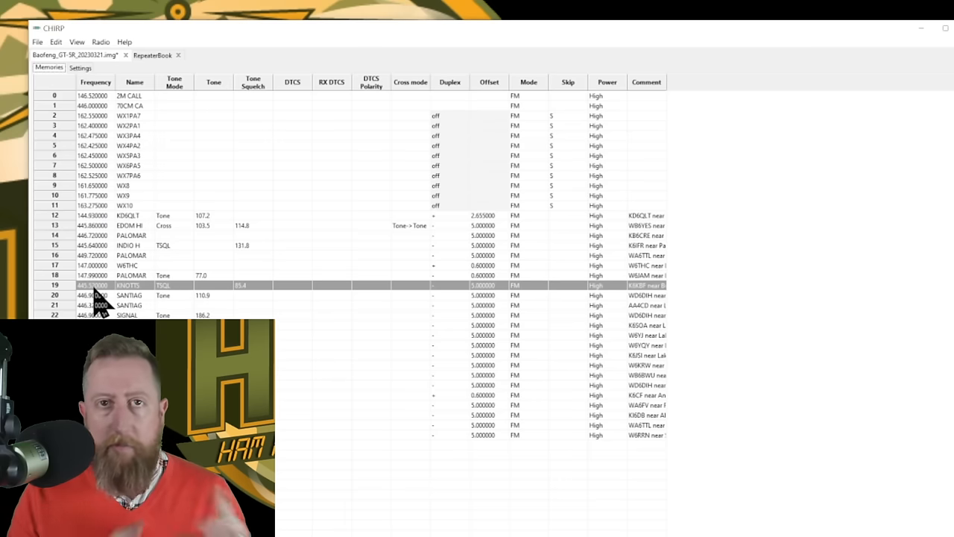
mouse_move(149, 107)
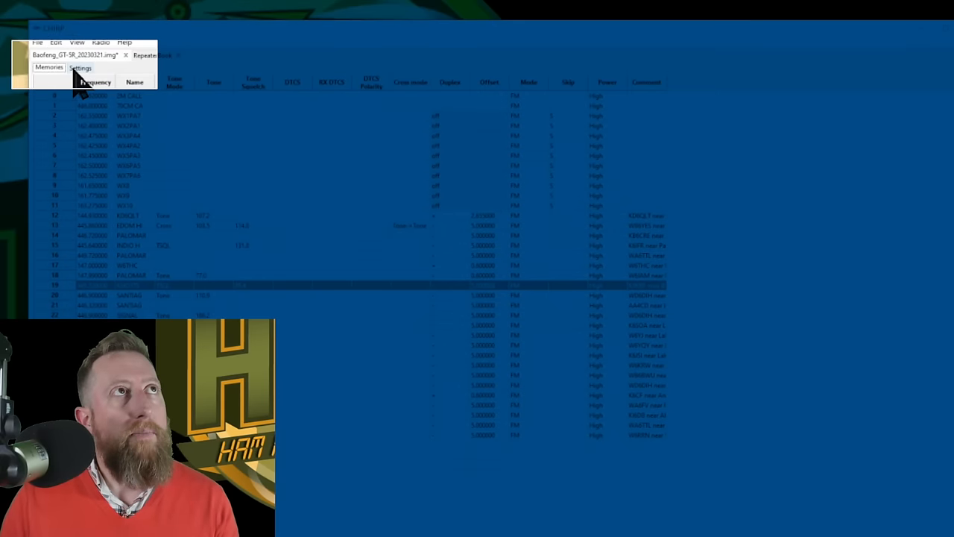
Step: Load the radio Settings and show the Basic Settings group with squelch, LED colours and beeps
click(81, 69)
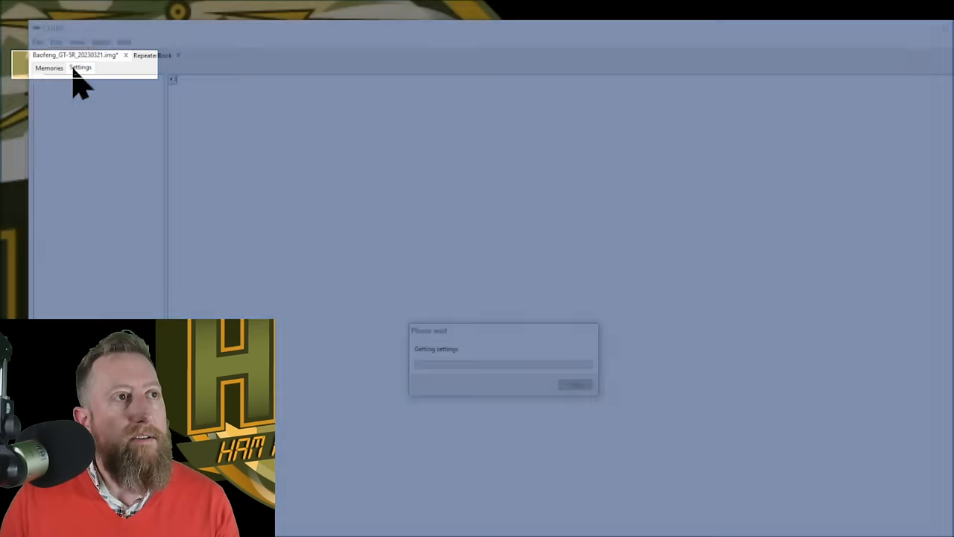
click(81, 67)
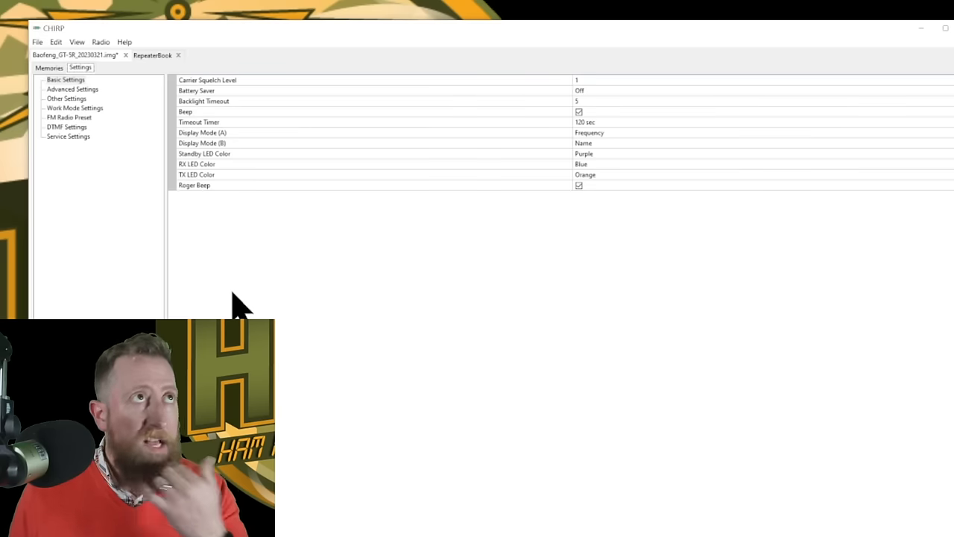
mouse_move(239, 298)
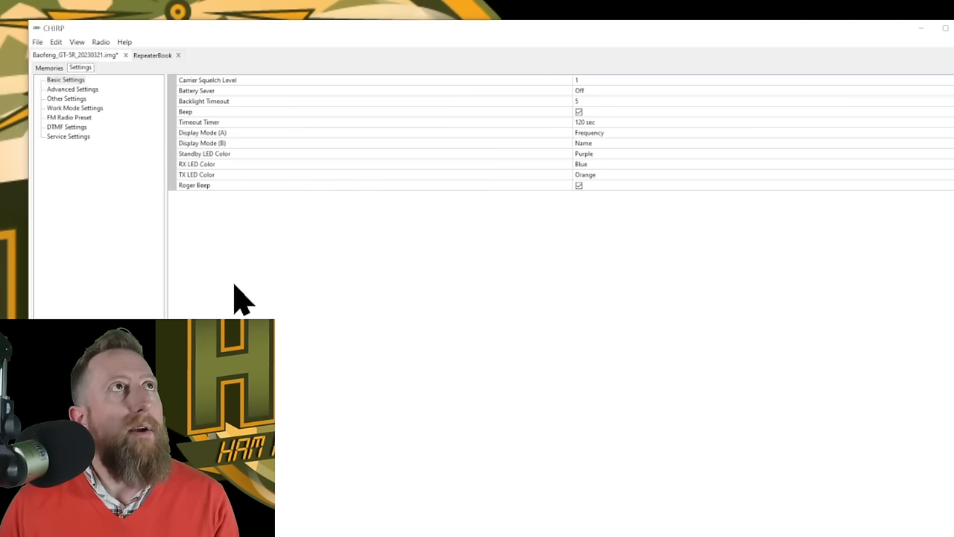
click(65, 79)
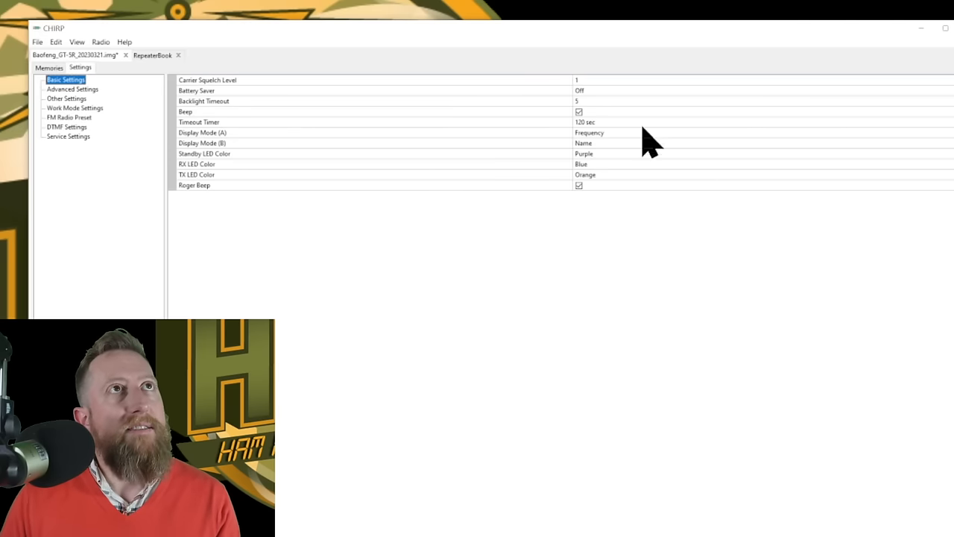
mouse_move(209, 164)
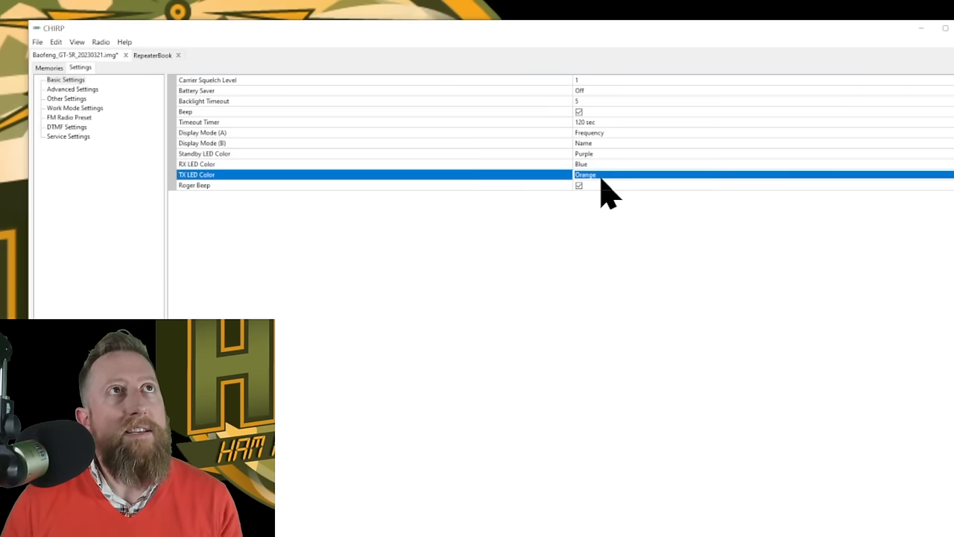
mouse_move(253, 206)
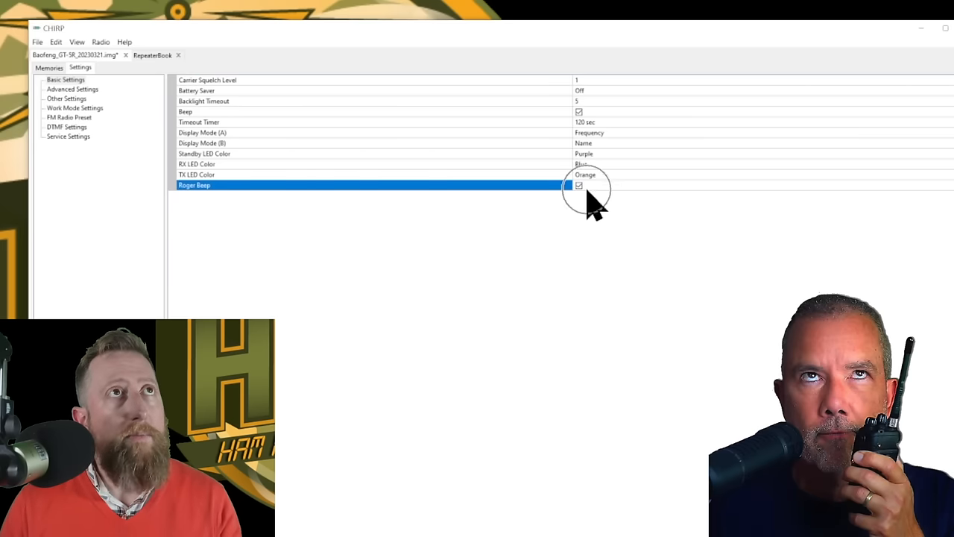
Step: Enable Dual Watch and set Alarm Mode to Site under Advanced Settings
click(71, 89)
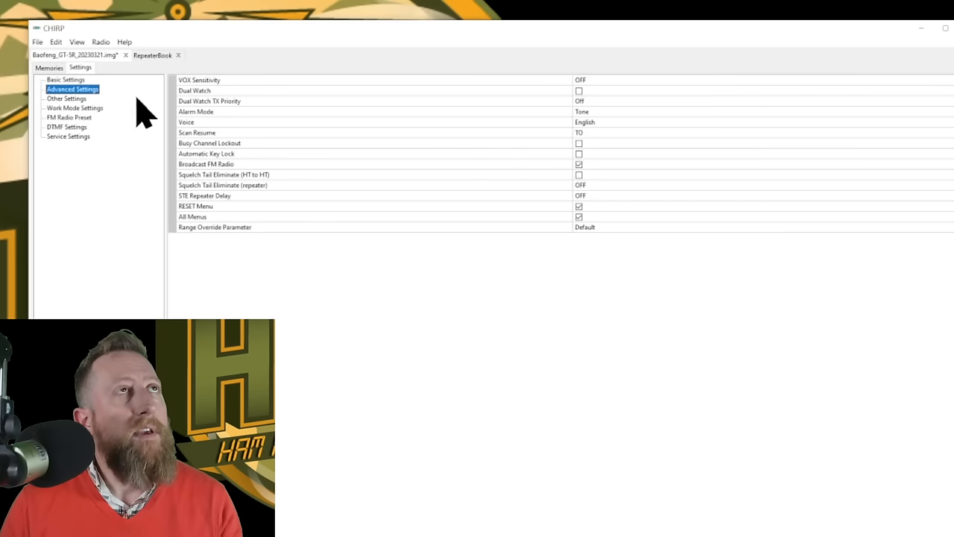
mouse_move(589, 112)
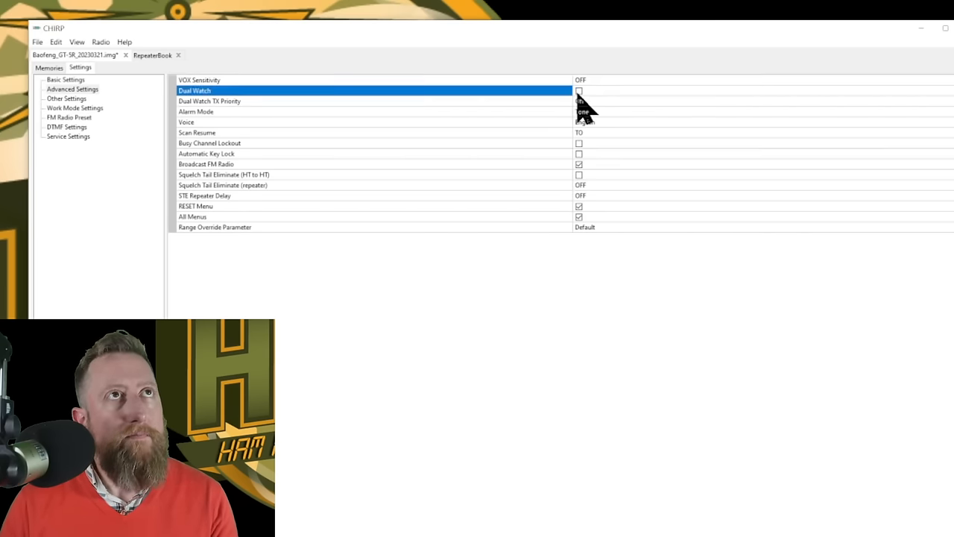
click(578, 91)
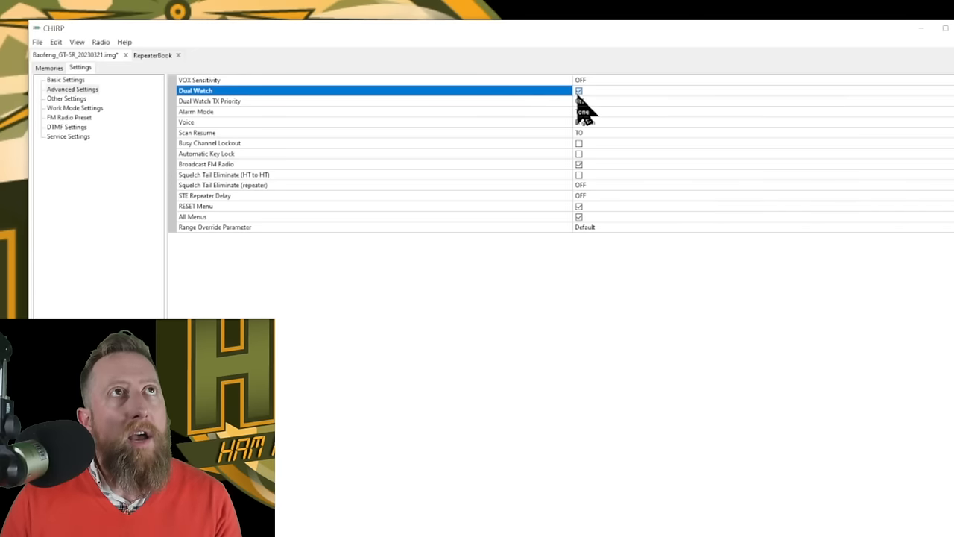
click(578, 91)
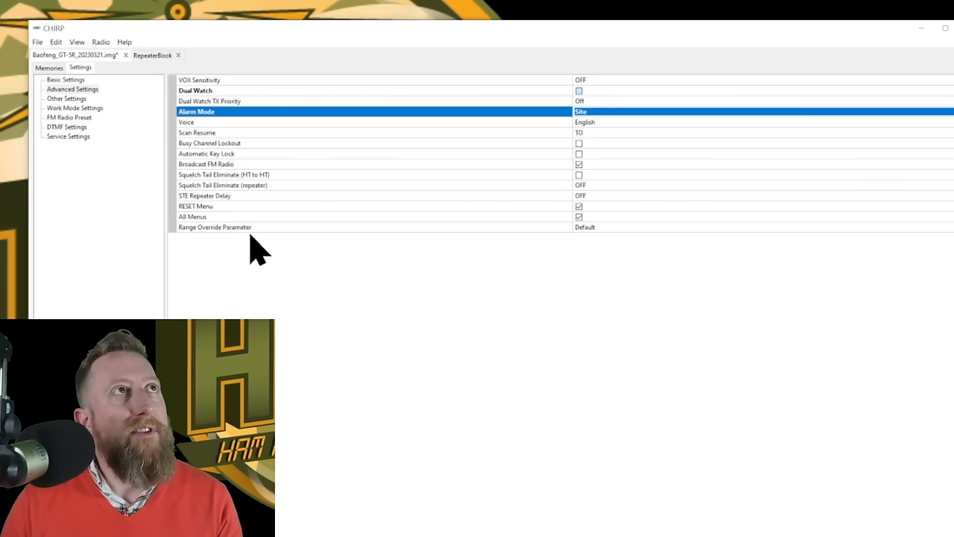
mouse_move(127, 216)
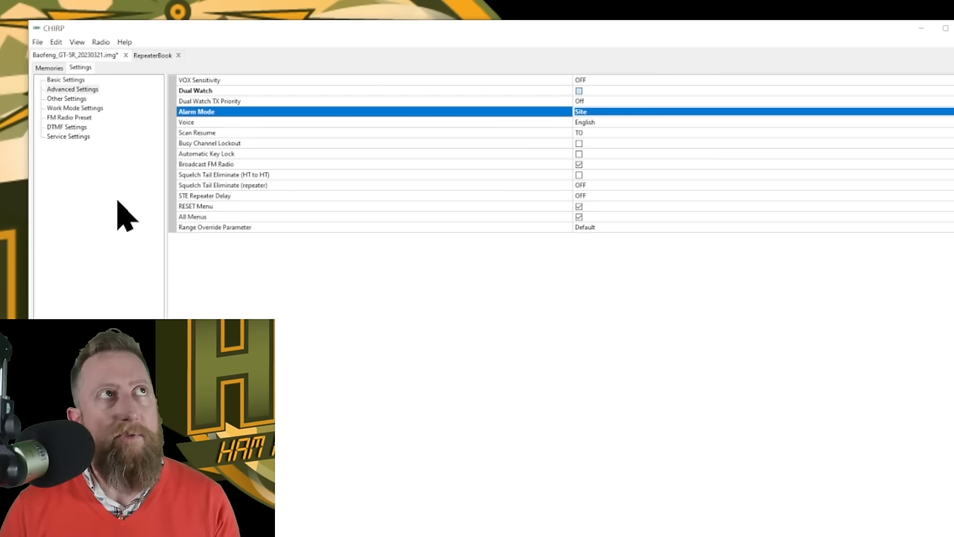
Step: Review the FM Preset frequency, leaving it at 91.5 MHz
click(68, 117)
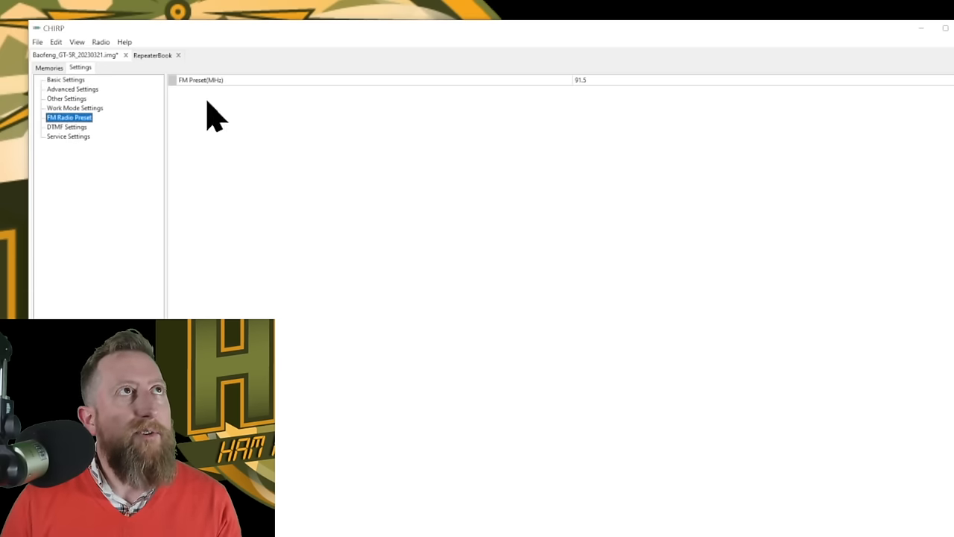
click(581, 80)
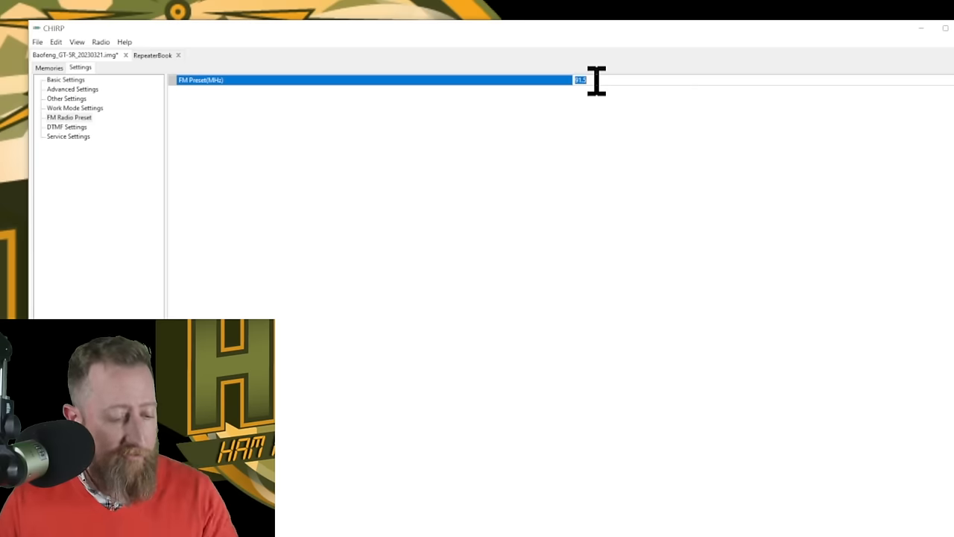
mouse_move(100, 41)
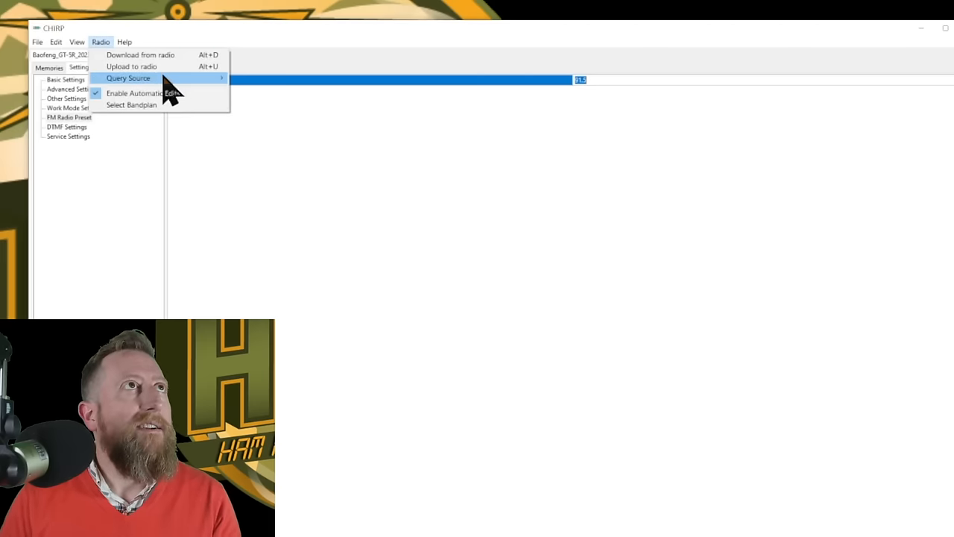
mouse_move(164, 66)
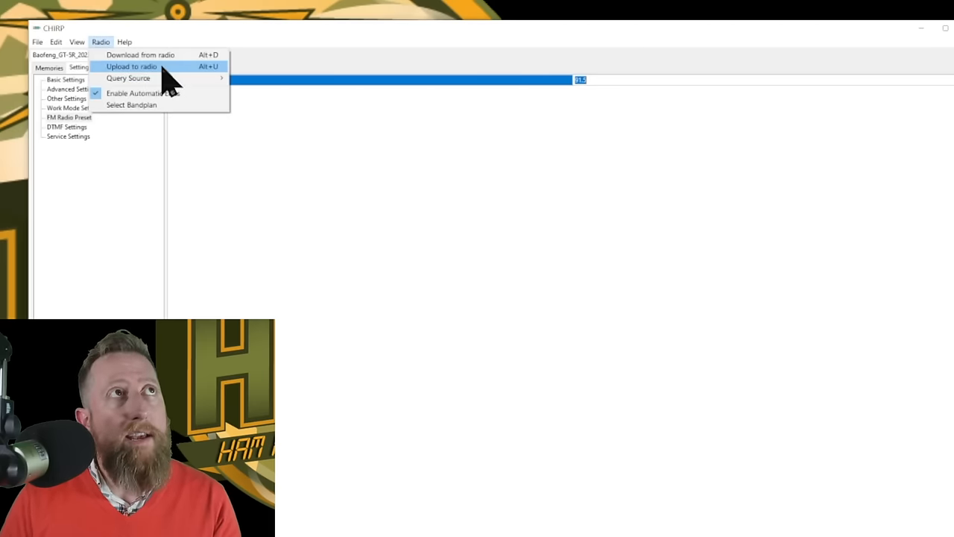
Step: Upload the image to the Baofeng over the Silicon Labs cable via Radio > Upload to radio
click(132, 66)
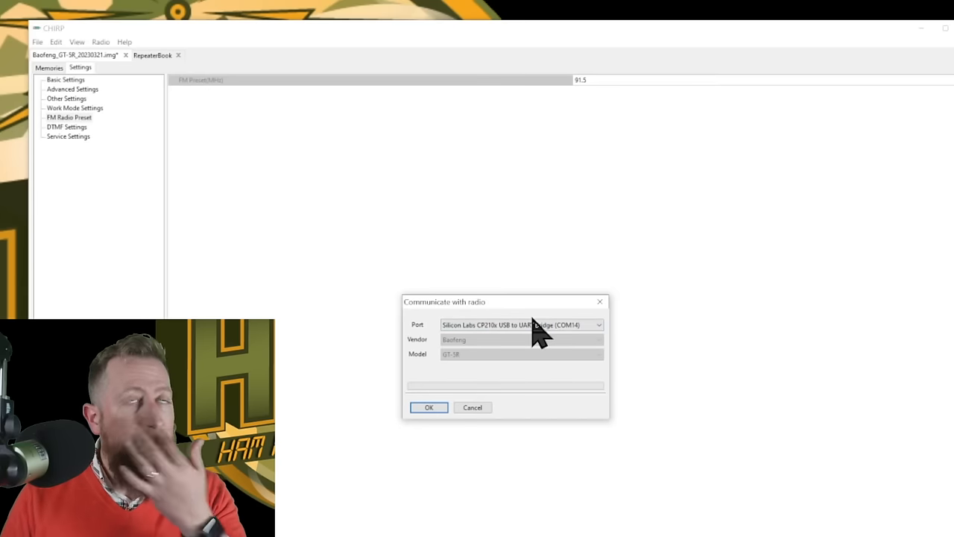
mouse_move(459, 358)
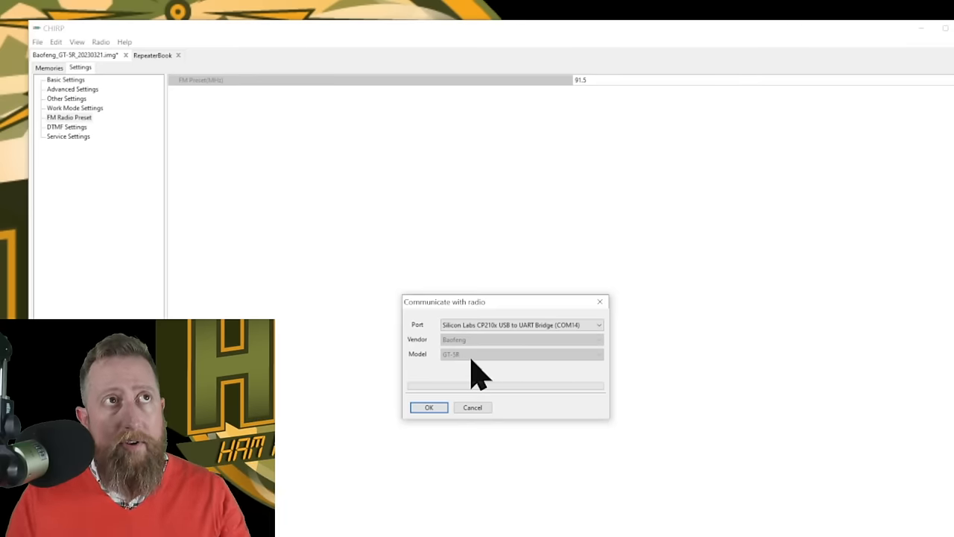
click(430, 407)
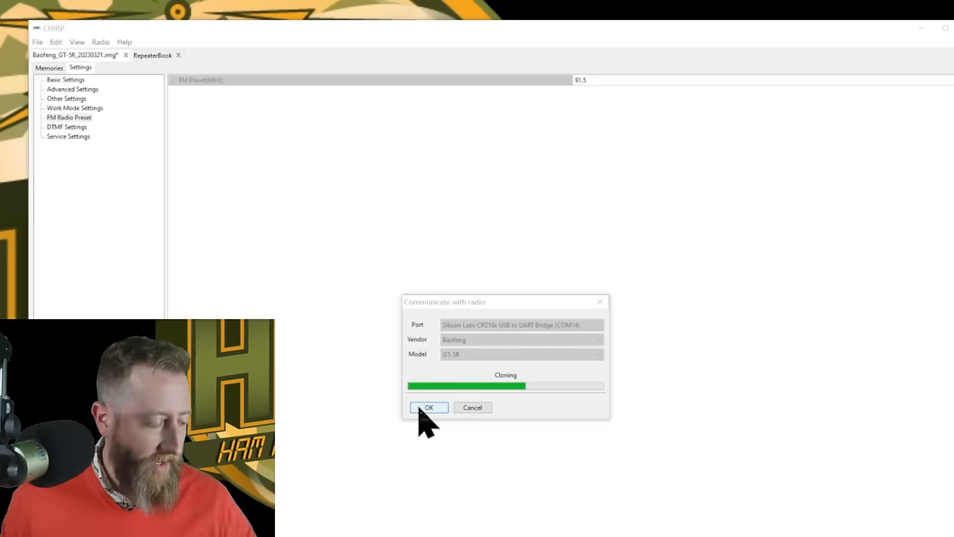
click(429, 407)
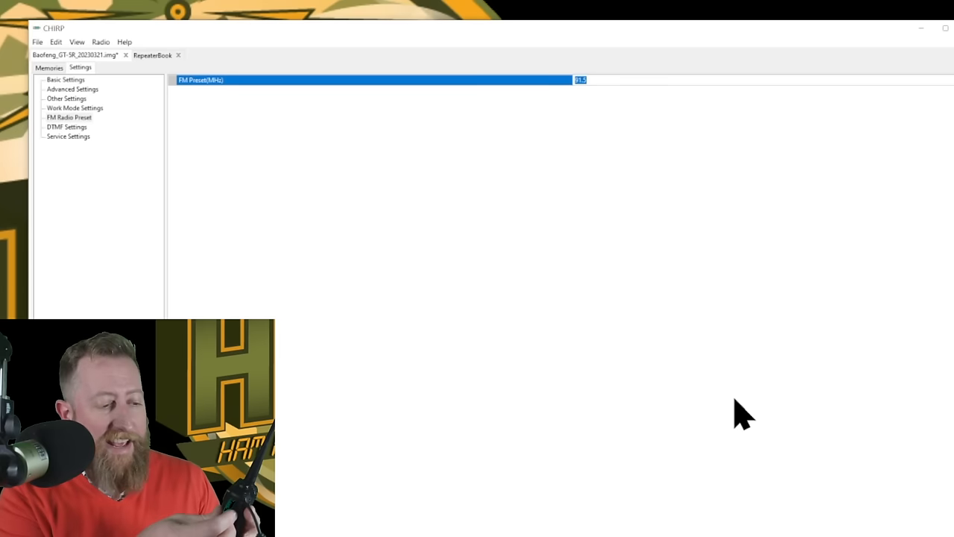